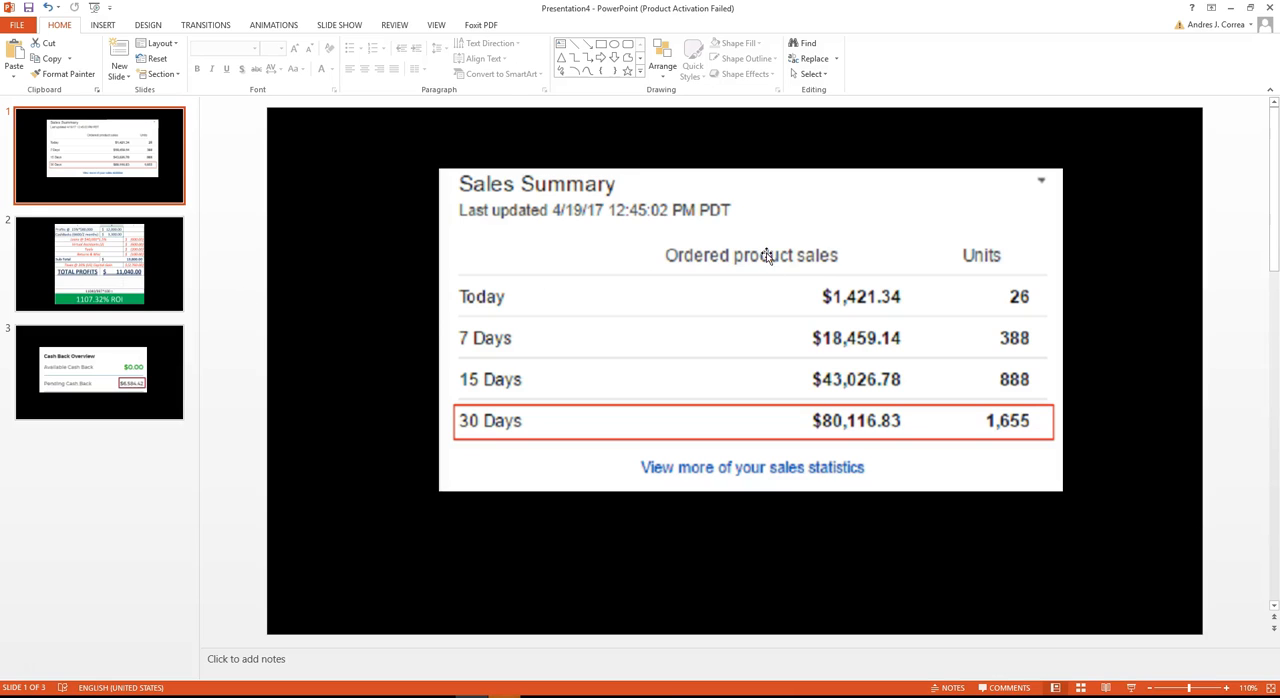
{"action": "mouse_move", "coordinate": [465, 238]}
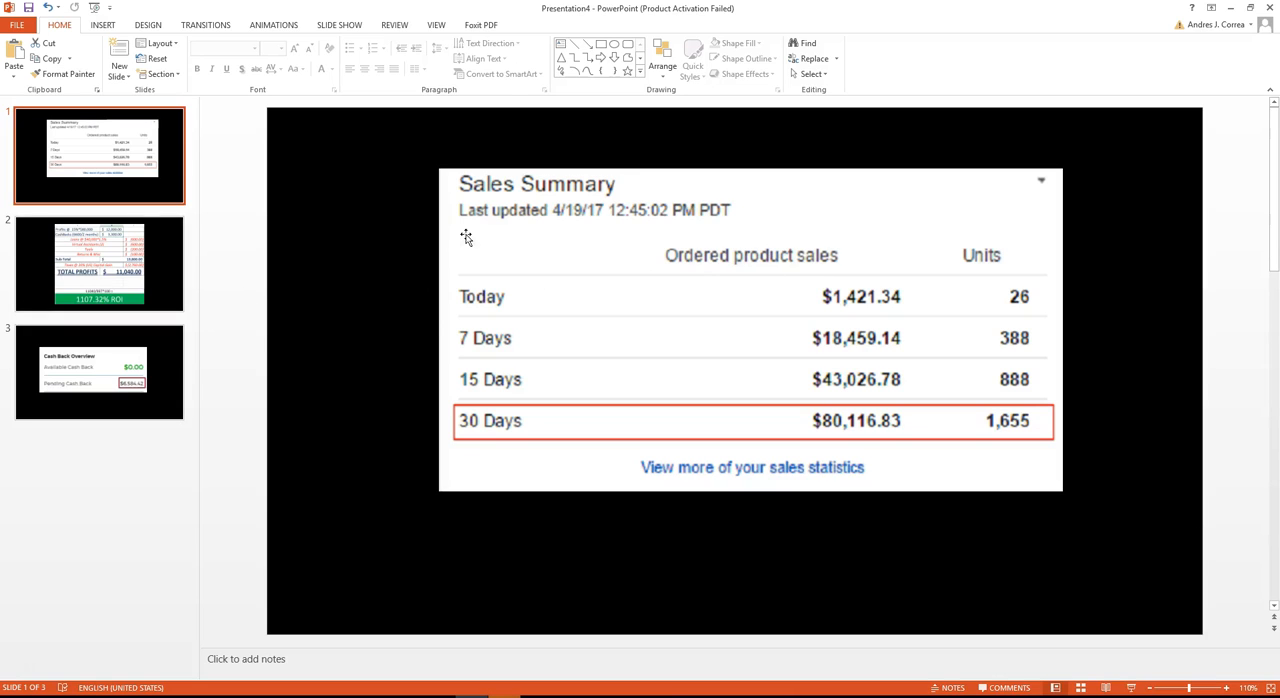
{"action": "mouse_move", "coordinate": [225, 278]}
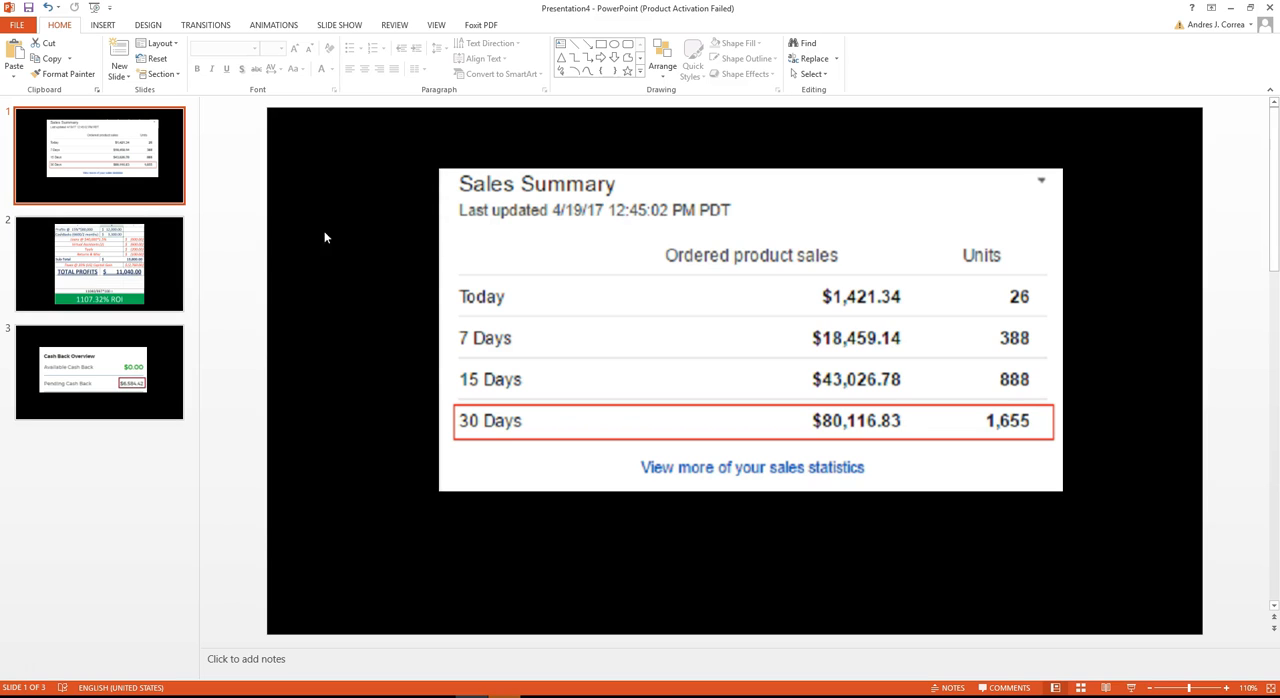
{"action": "mouse_move", "coordinate": [555, 231]}
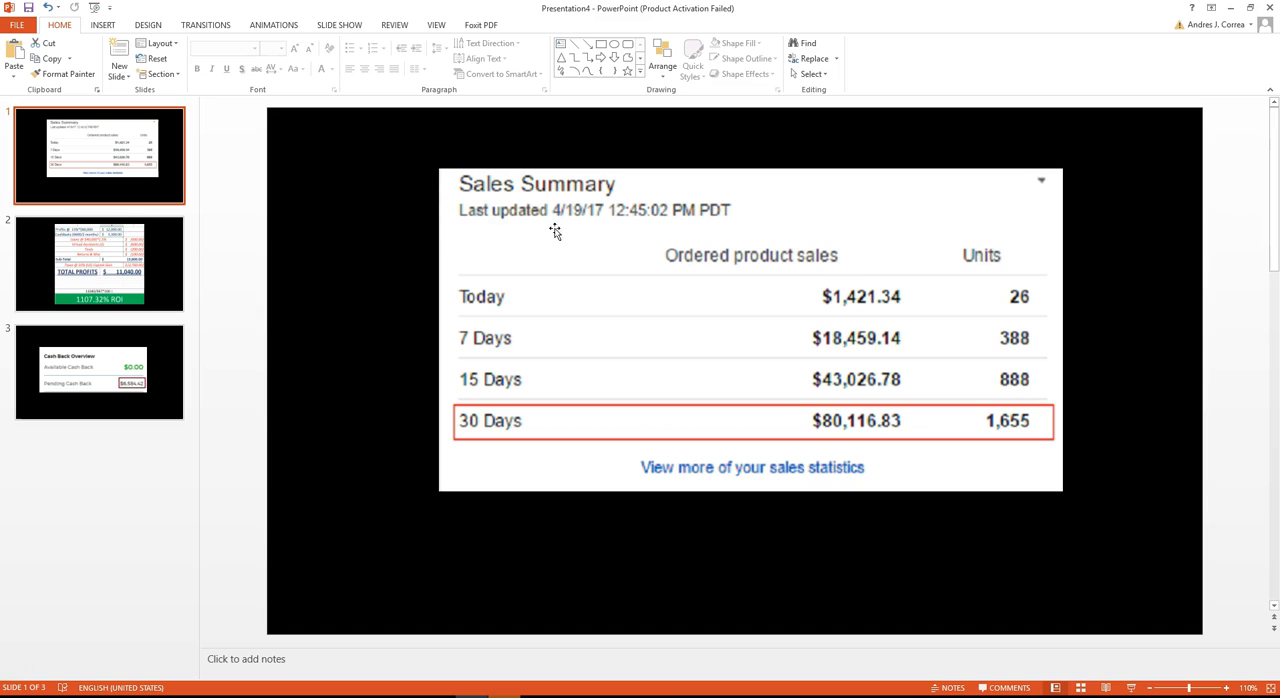
{"action": "mouse_move", "coordinate": [472, 255]}
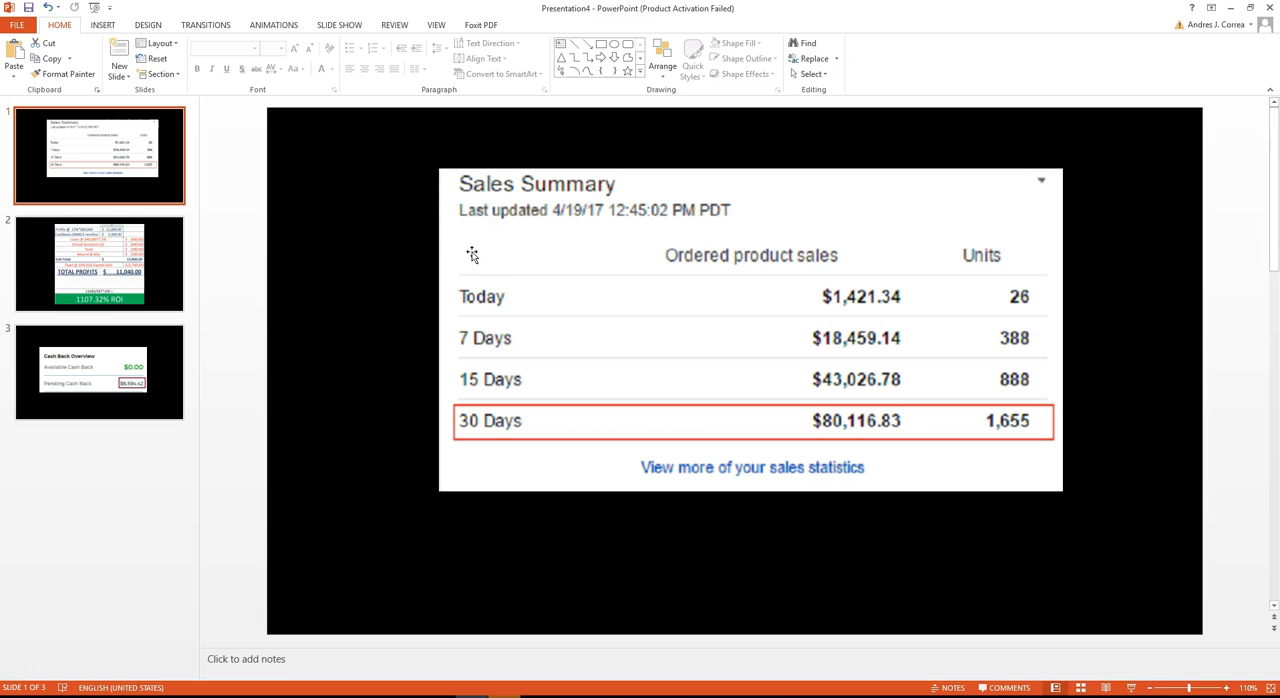
{"action": "mouse_move", "coordinate": [763, 241]}
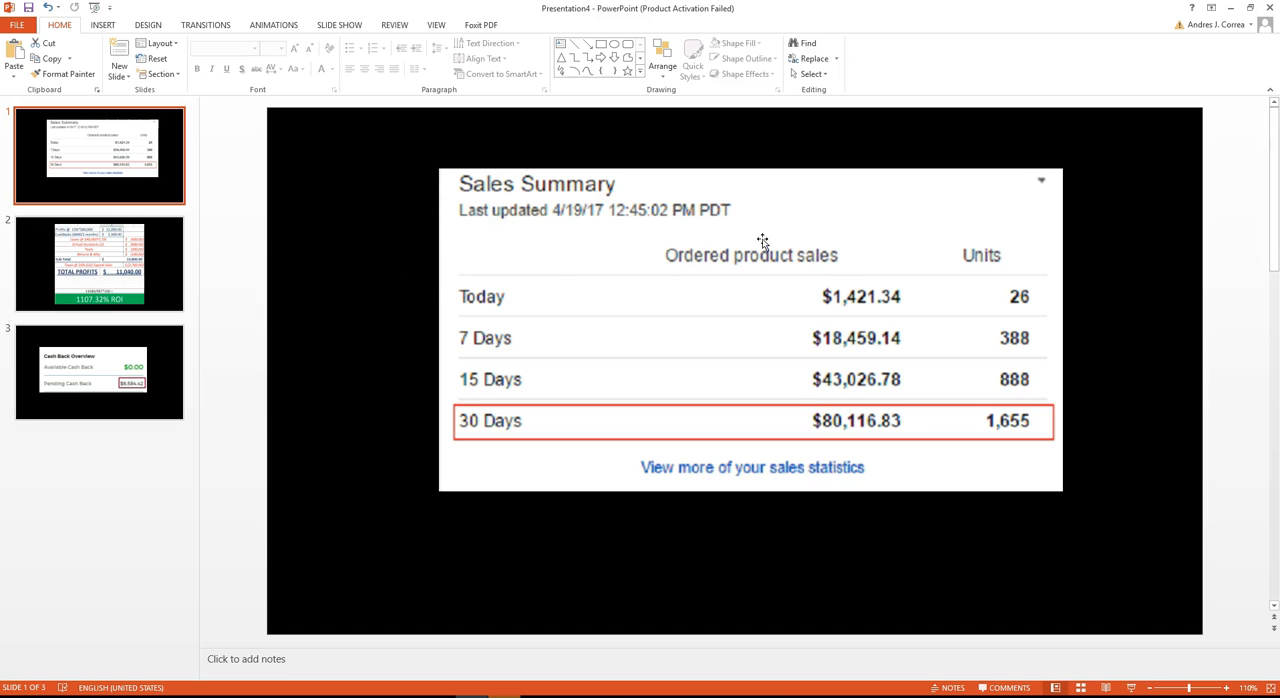
{"action": "mouse_move", "coordinate": [585, 221]}
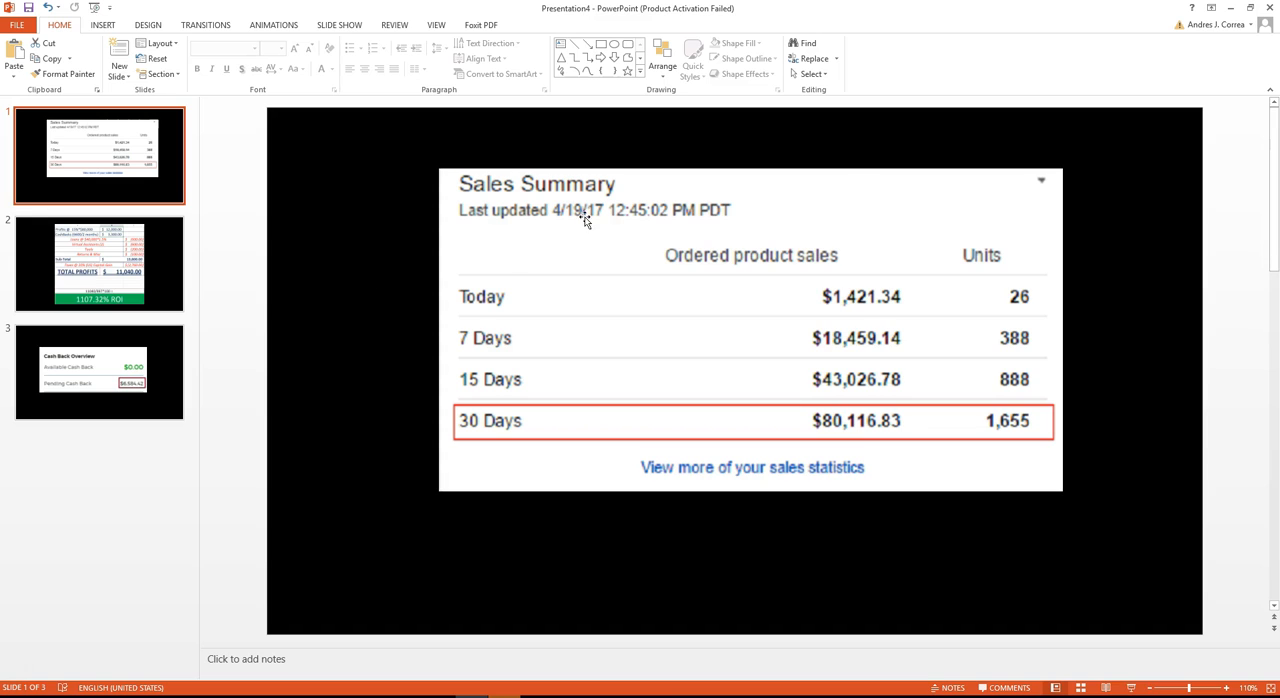
{"action": "mouse_move", "coordinate": [283, 283]}
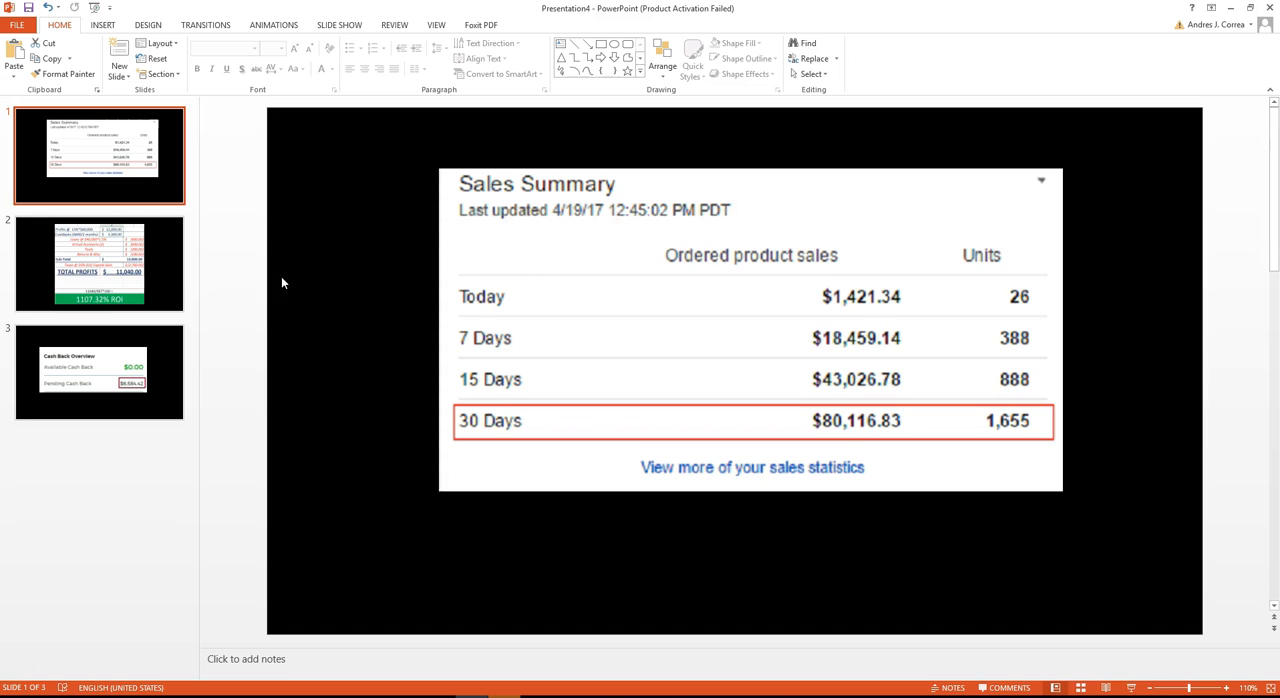
{"action": "mouse_move", "coordinate": [793, 273]}
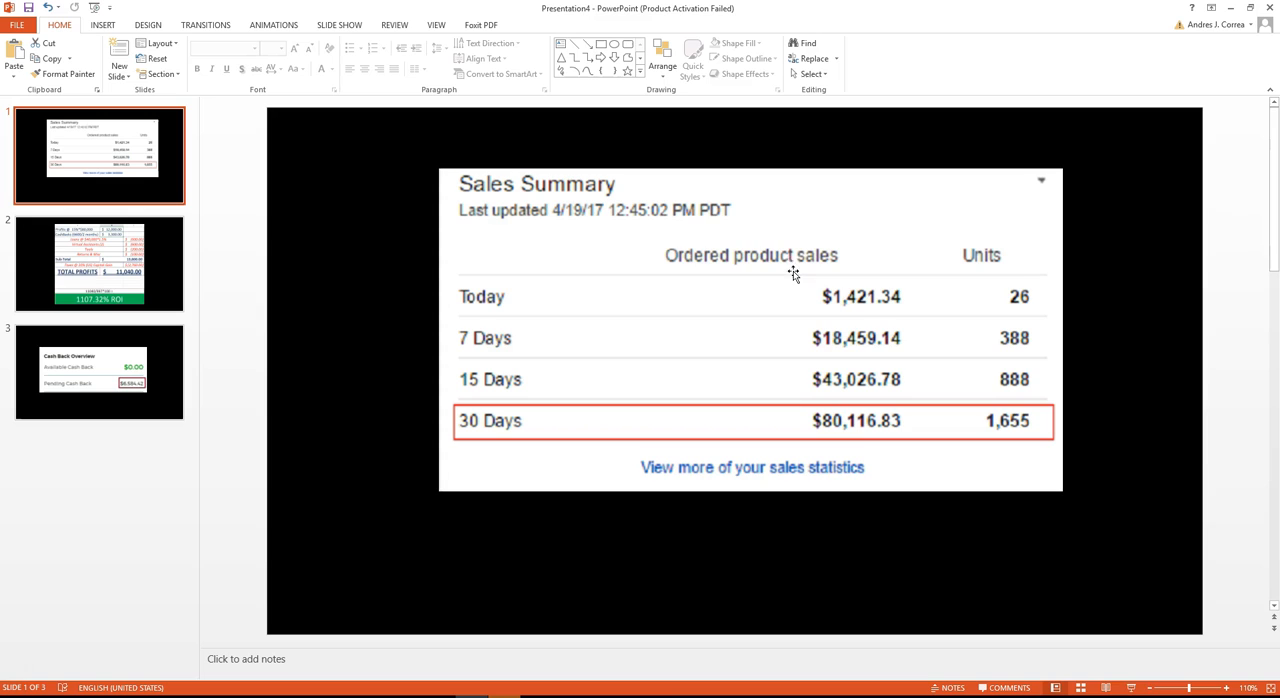
{"action": "mouse_move", "coordinate": [532, 261]}
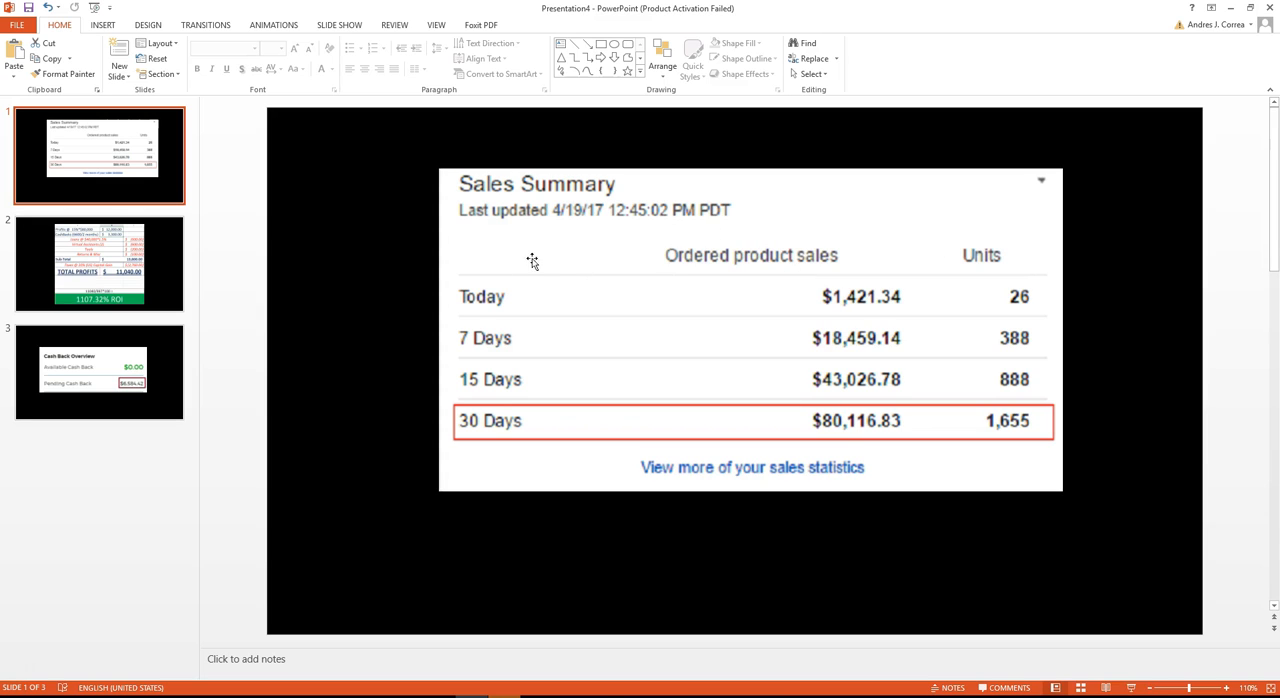
{"action": "mouse_move", "coordinate": [870, 246]}
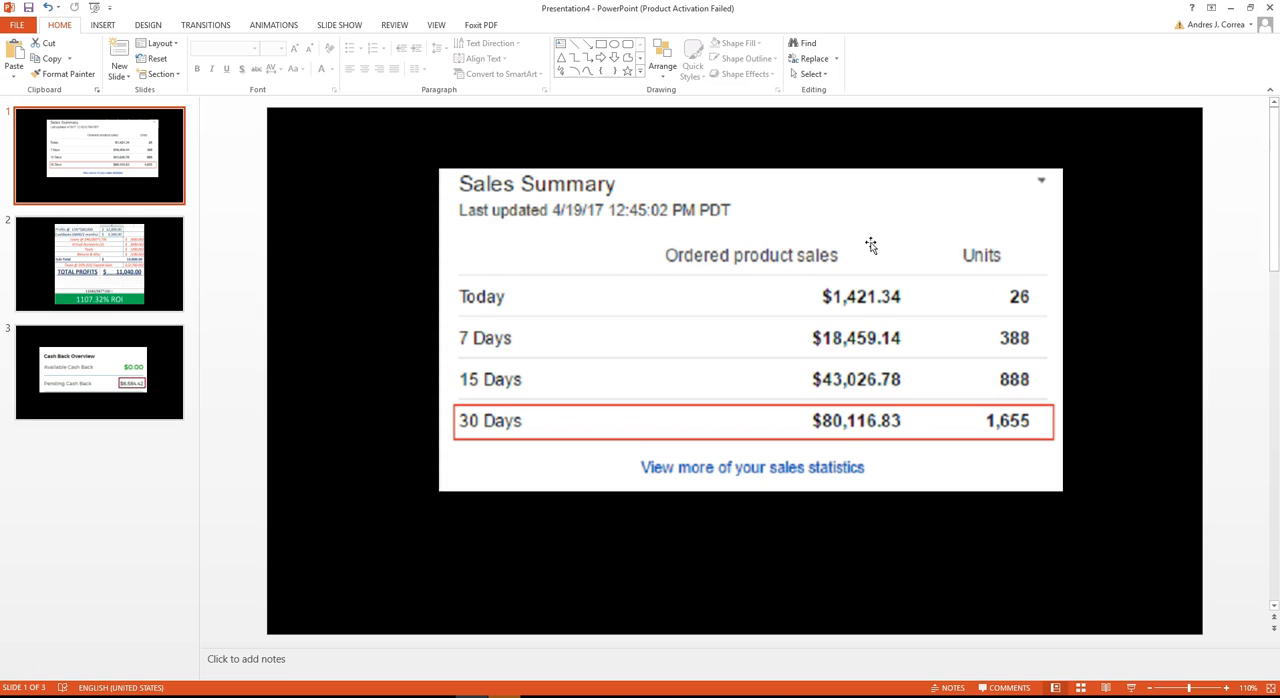
{"action": "mouse_move", "coordinate": [672, 273]}
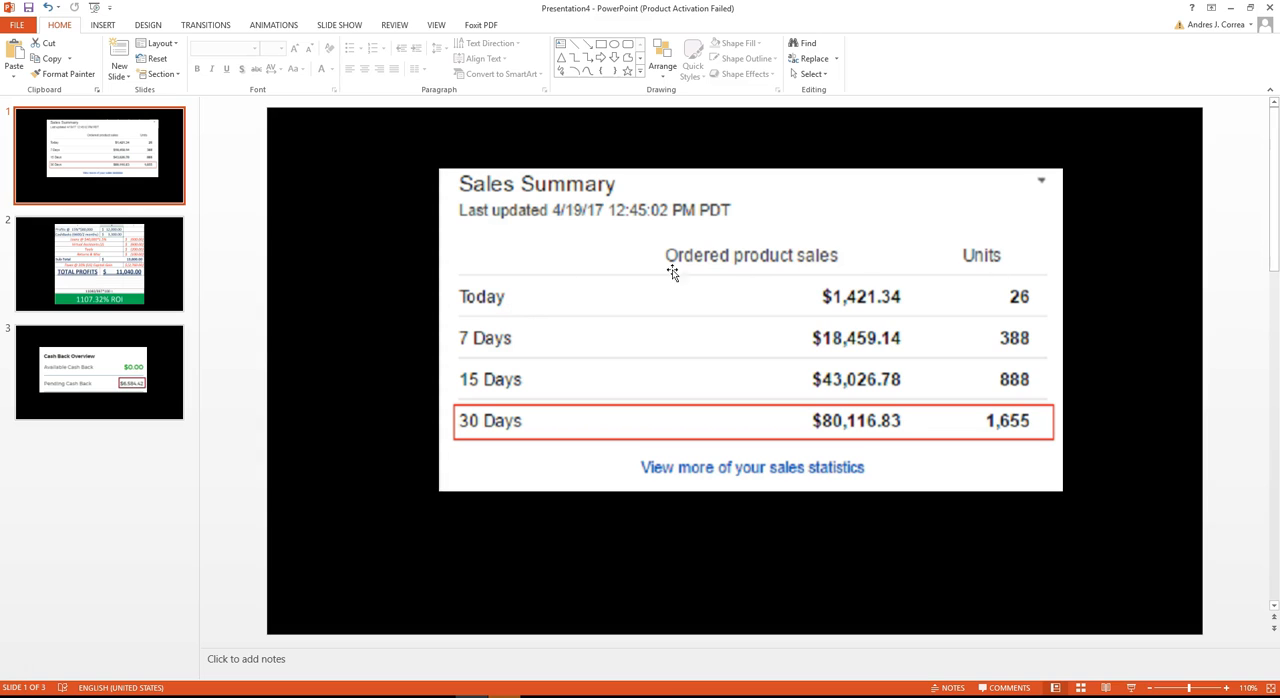
{"action": "mouse_move", "coordinate": [639, 272]}
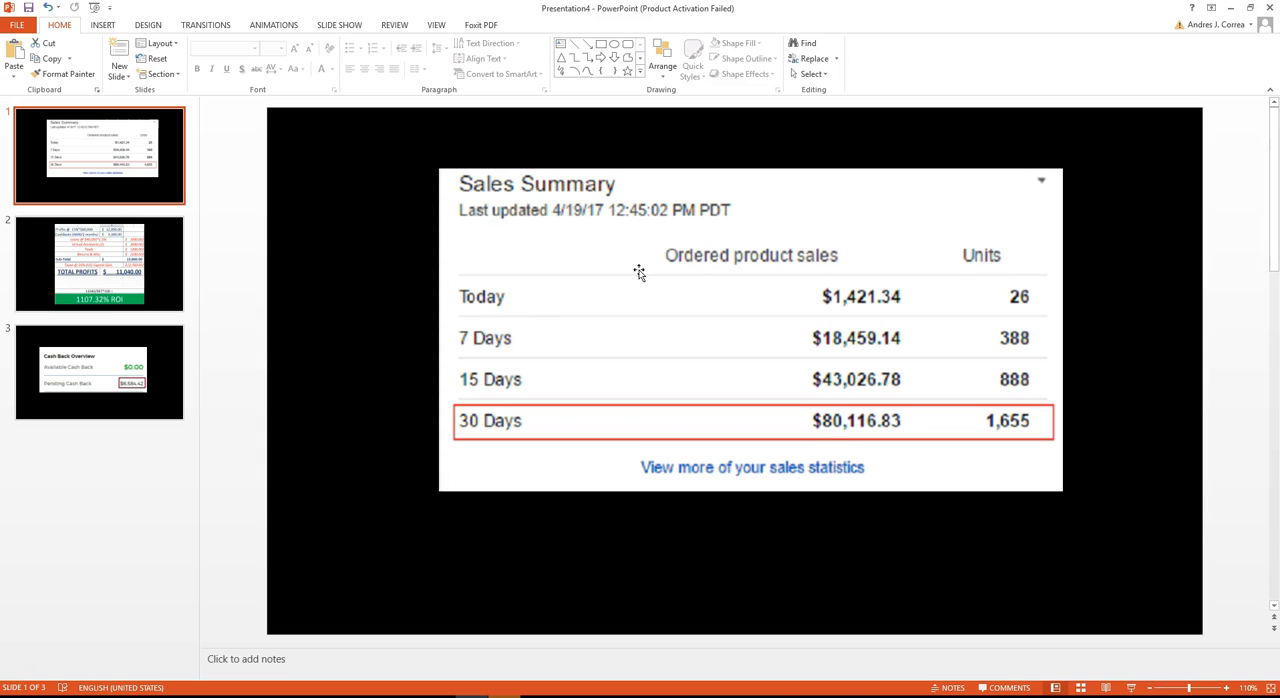
{"action": "mouse_move", "coordinate": [1118, 252]}
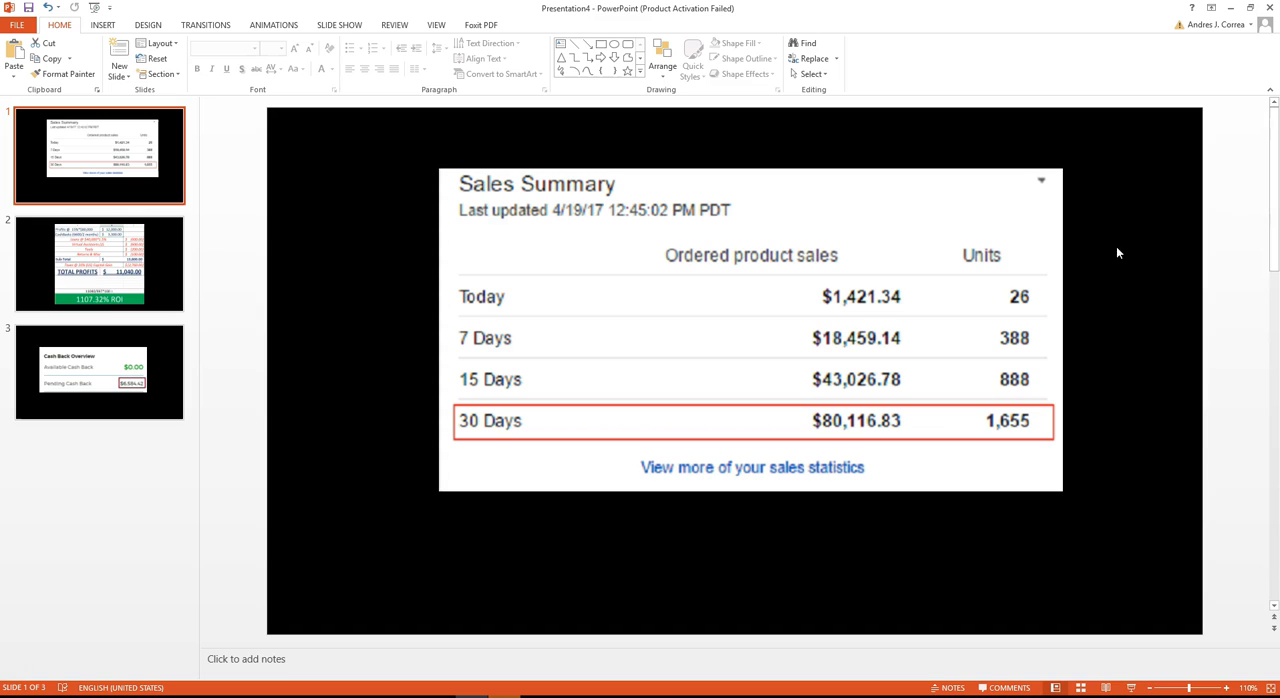
{"action": "mouse_move", "coordinate": [659, 321]}
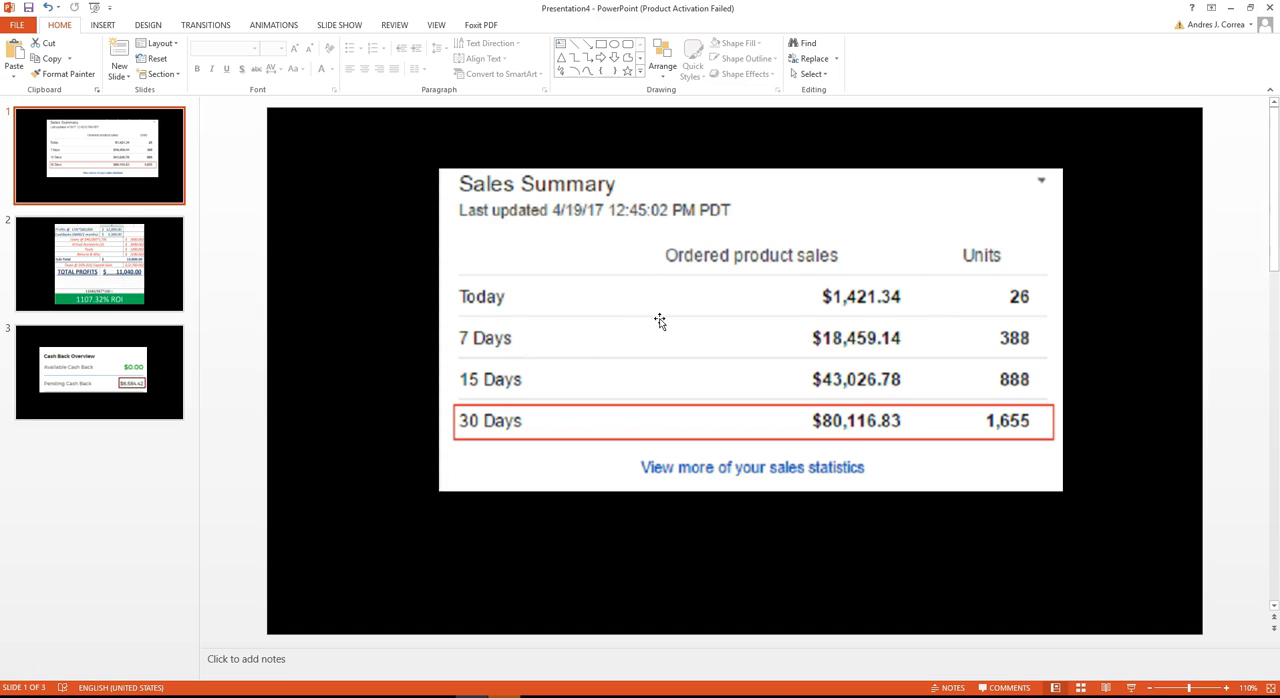
{"action": "mouse_move", "coordinate": [901, 416]}
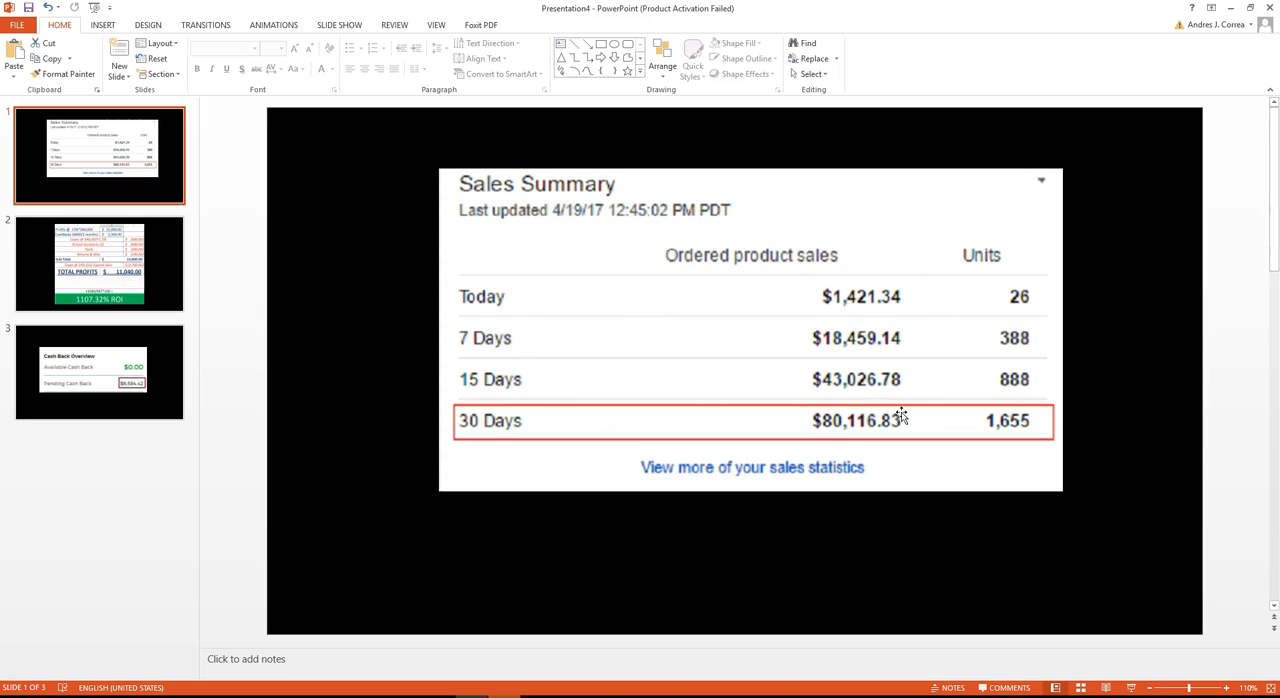
{"action": "mouse_move", "coordinate": [1030, 410]}
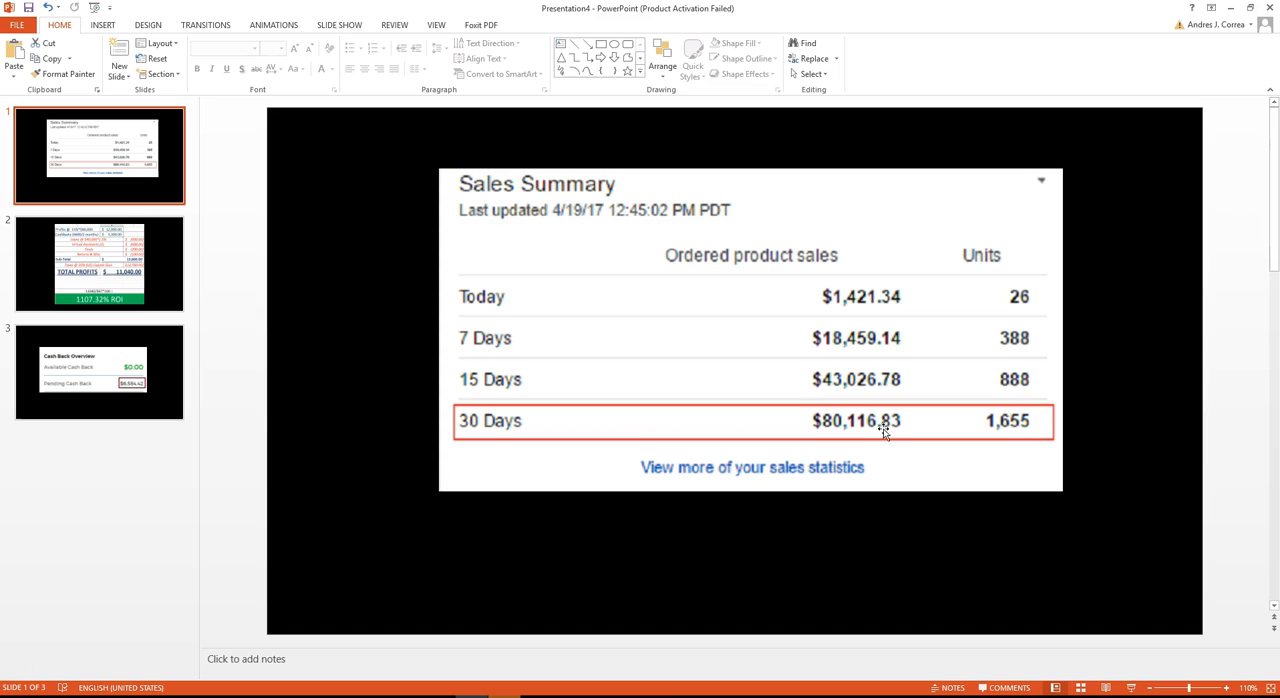
{"action": "mouse_move", "coordinate": [1030, 407]}
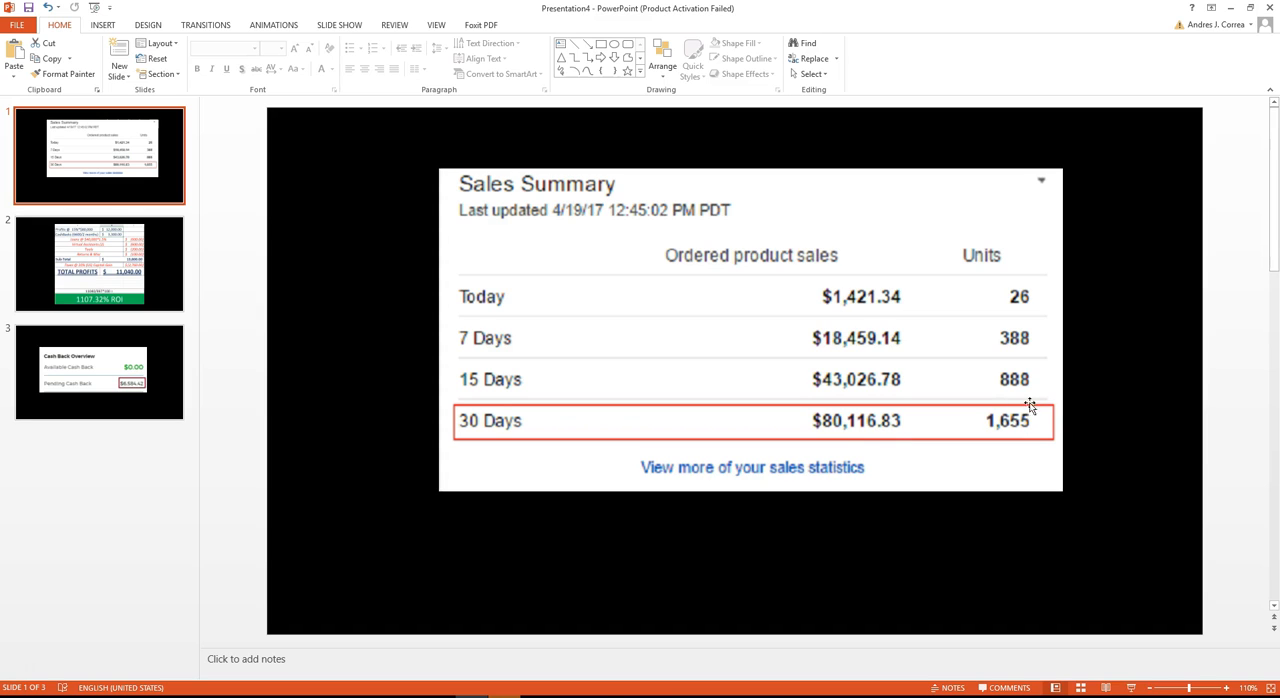
{"action": "mouse_move", "coordinate": [768, 414]}
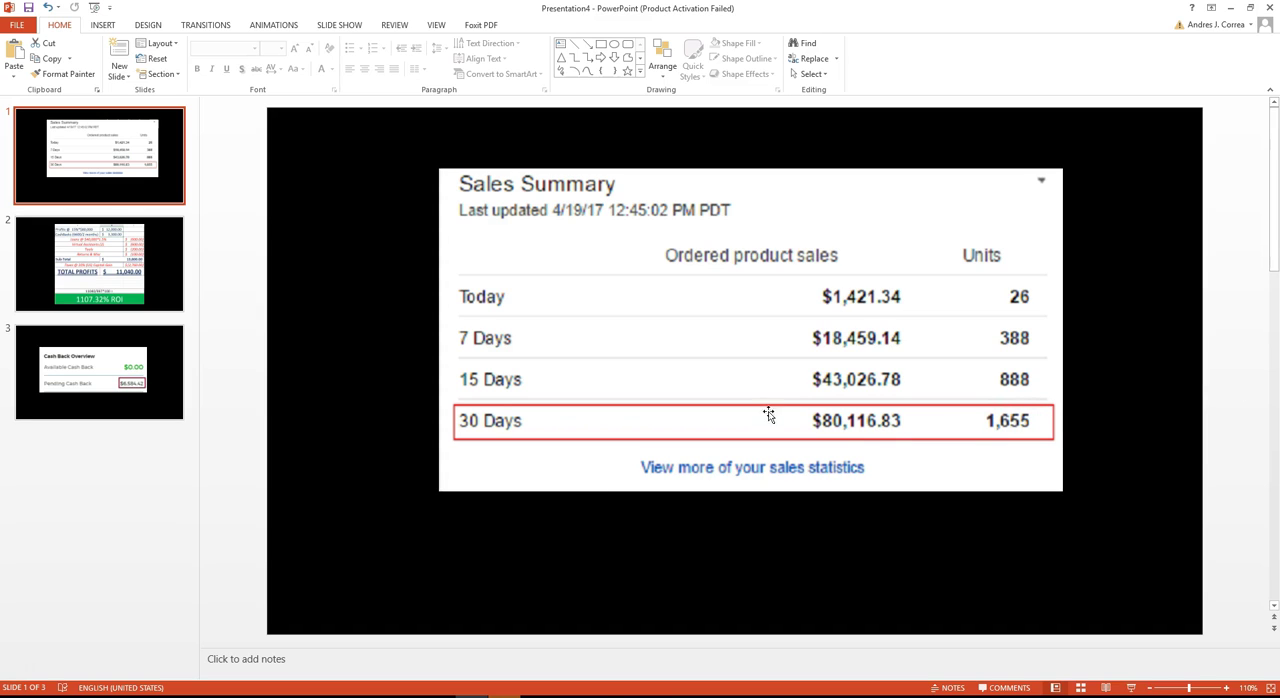
{"action": "mouse_move", "coordinate": [903, 395]}
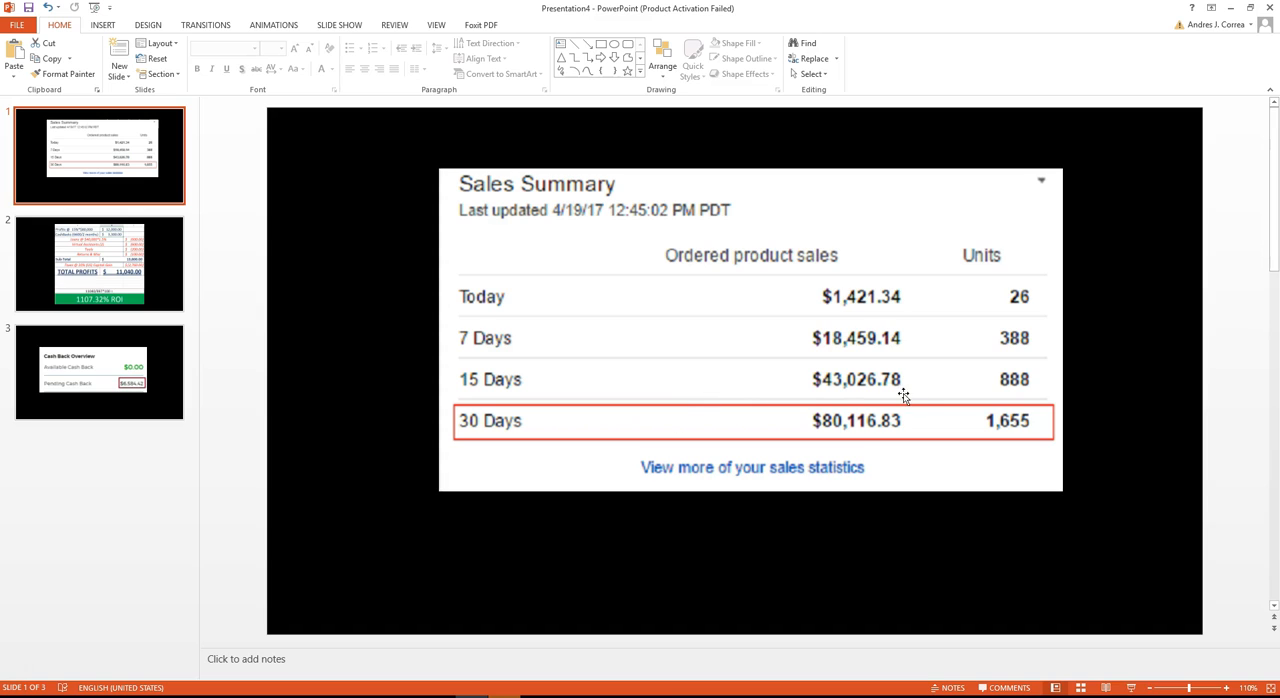
{"action": "mouse_move", "coordinate": [517, 438]}
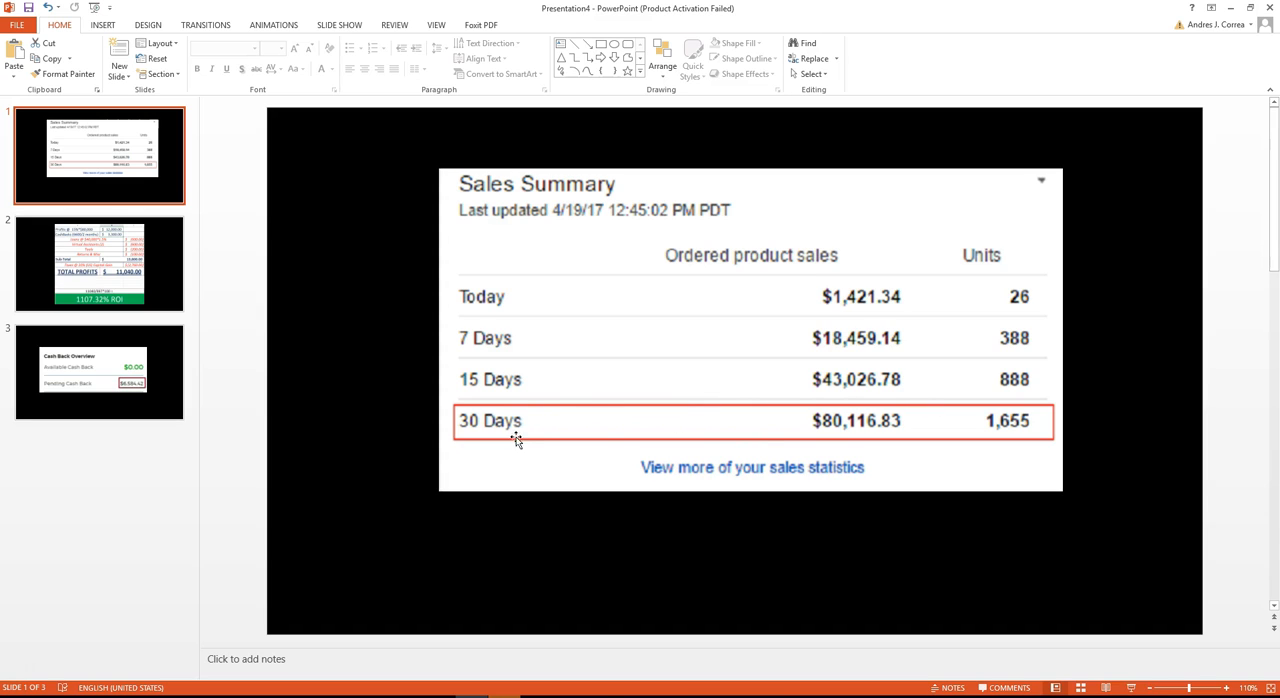
{"action": "mouse_move", "coordinate": [740, 297]}
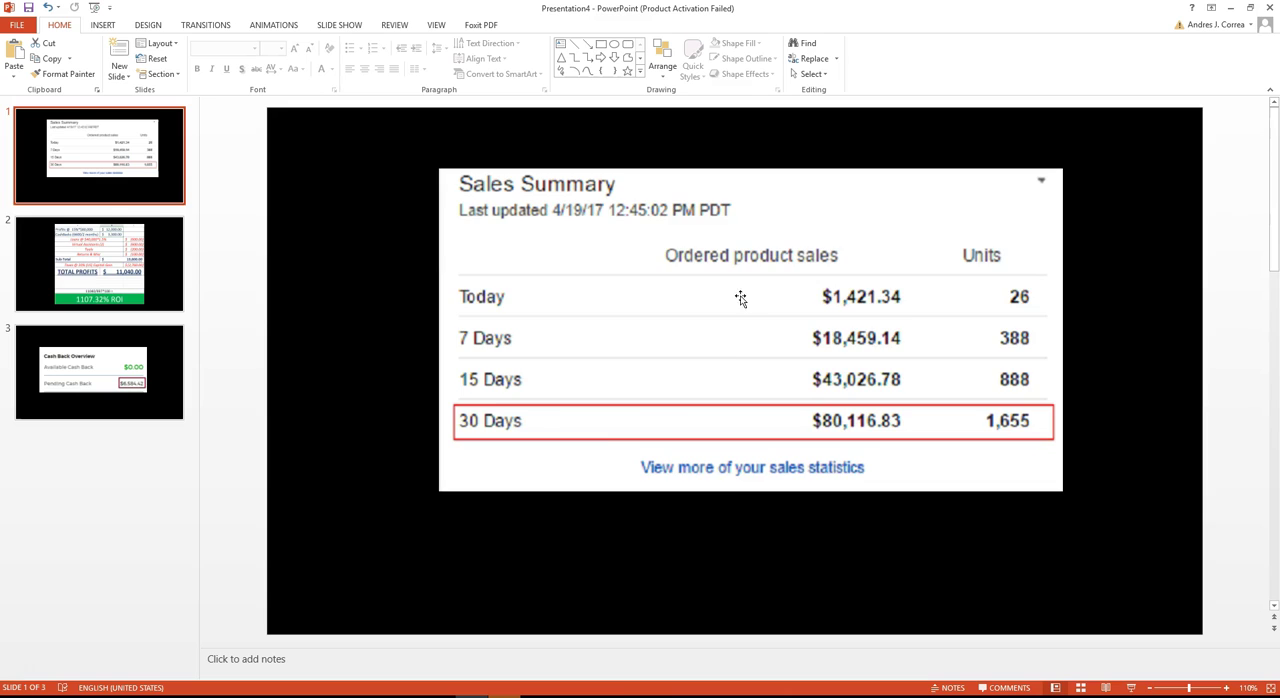
Display slide 2, the profit breakdown table totaling $11,040.00 with a 1107.32% ROI.
{"action": "left_click", "coordinate": [98, 263]}
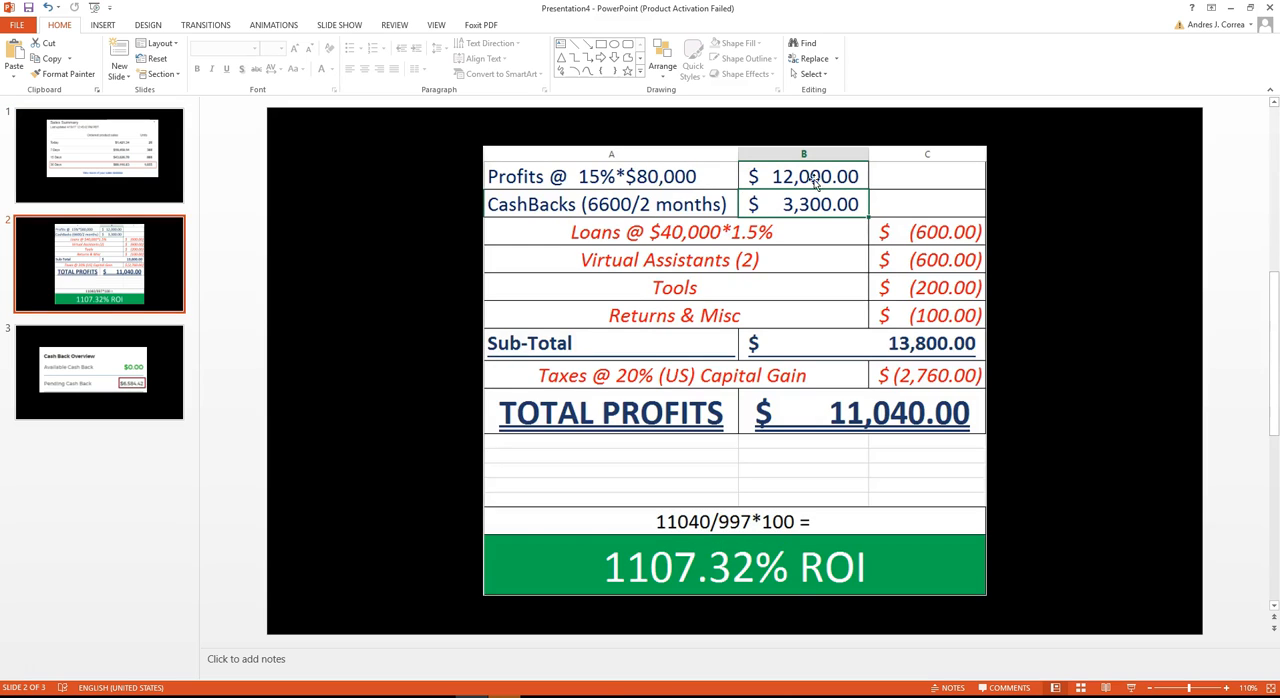
{"action": "mouse_move", "coordinate": [757, 204]}
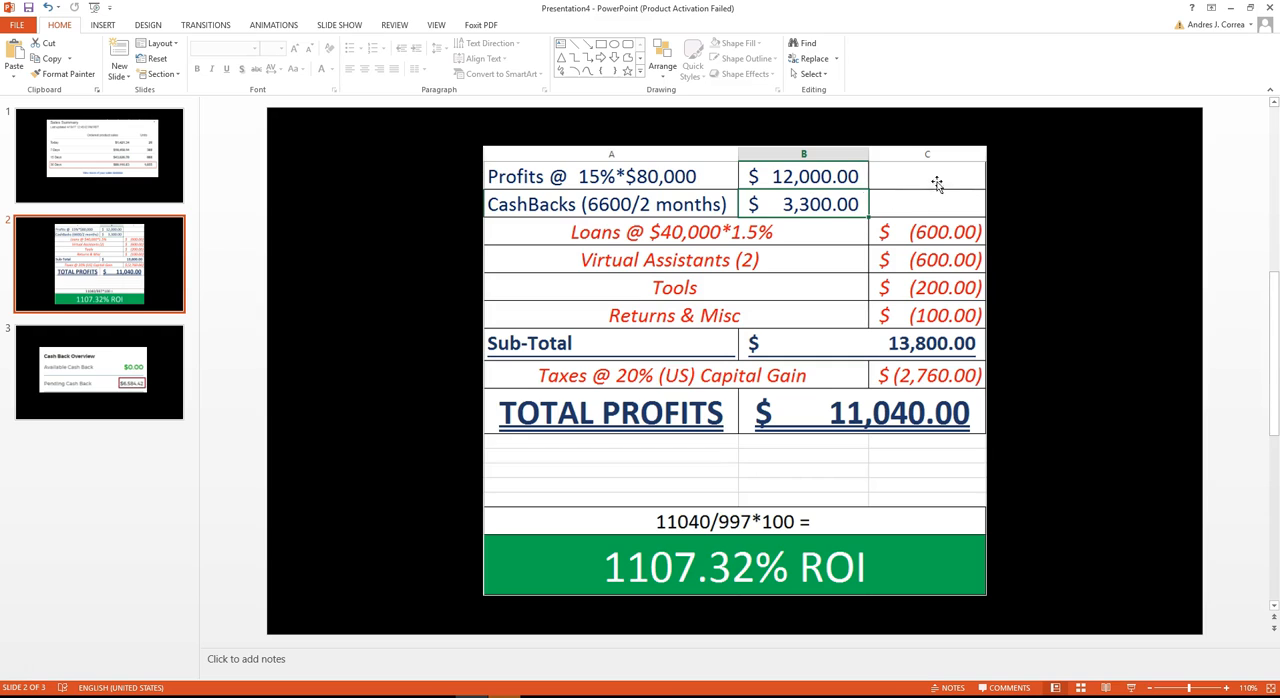
{"action": "mouse_move", "coordinate": [805, 213]}
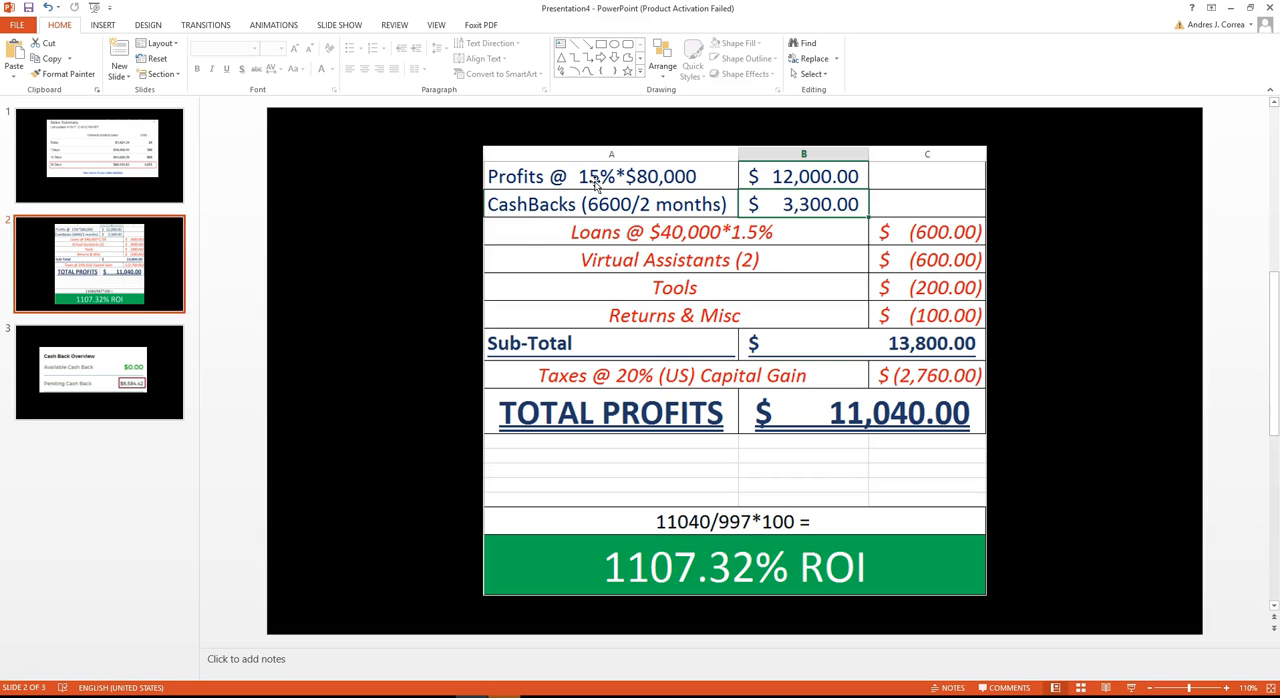
{"action": "mouse_move", "coordinate": [650, 187]}
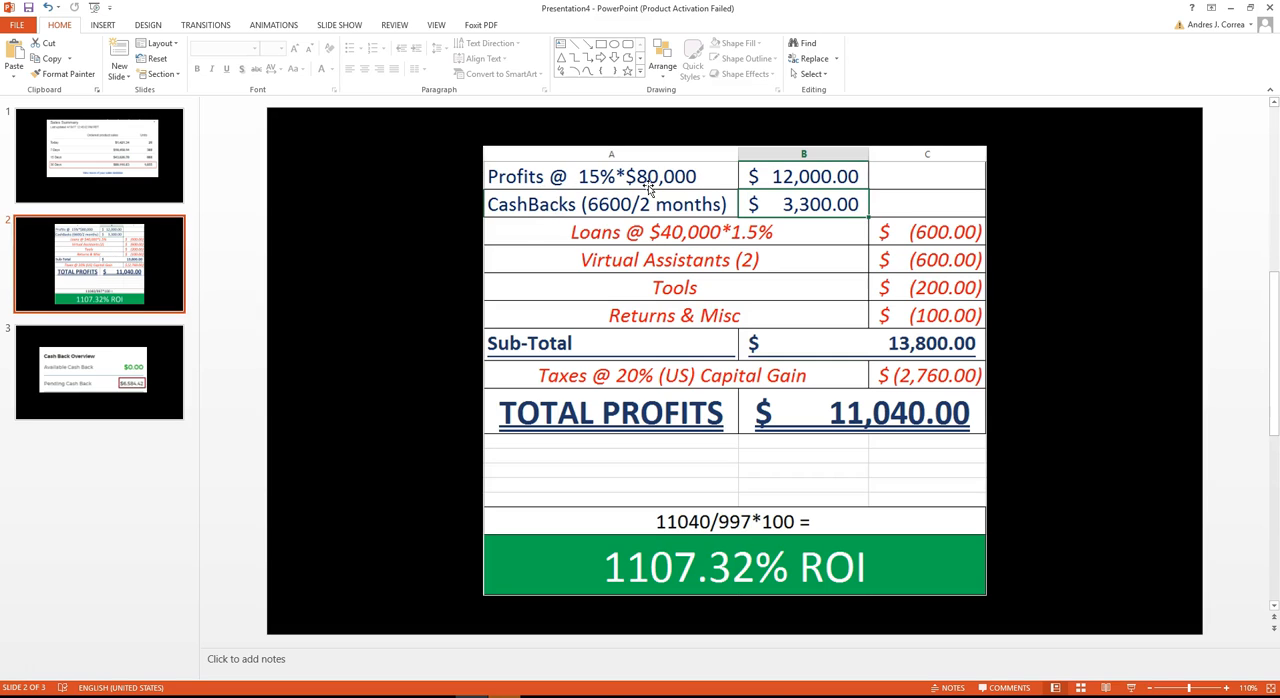
{"action": "mouse_move", "coordinate": [637, 197]}
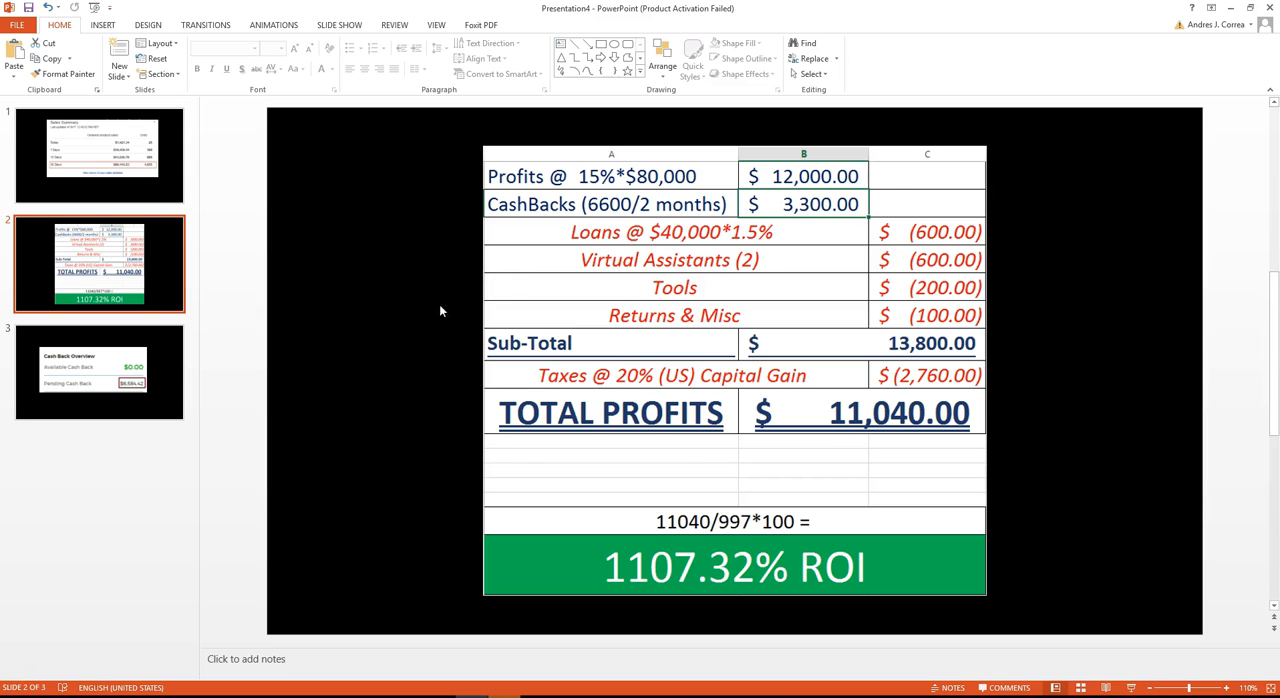
Display slide 3, Cash Back Overview, showing $0.00 available and $6,584.42 pending.
{"action": "left_click", "coordinate": [99, 372]}
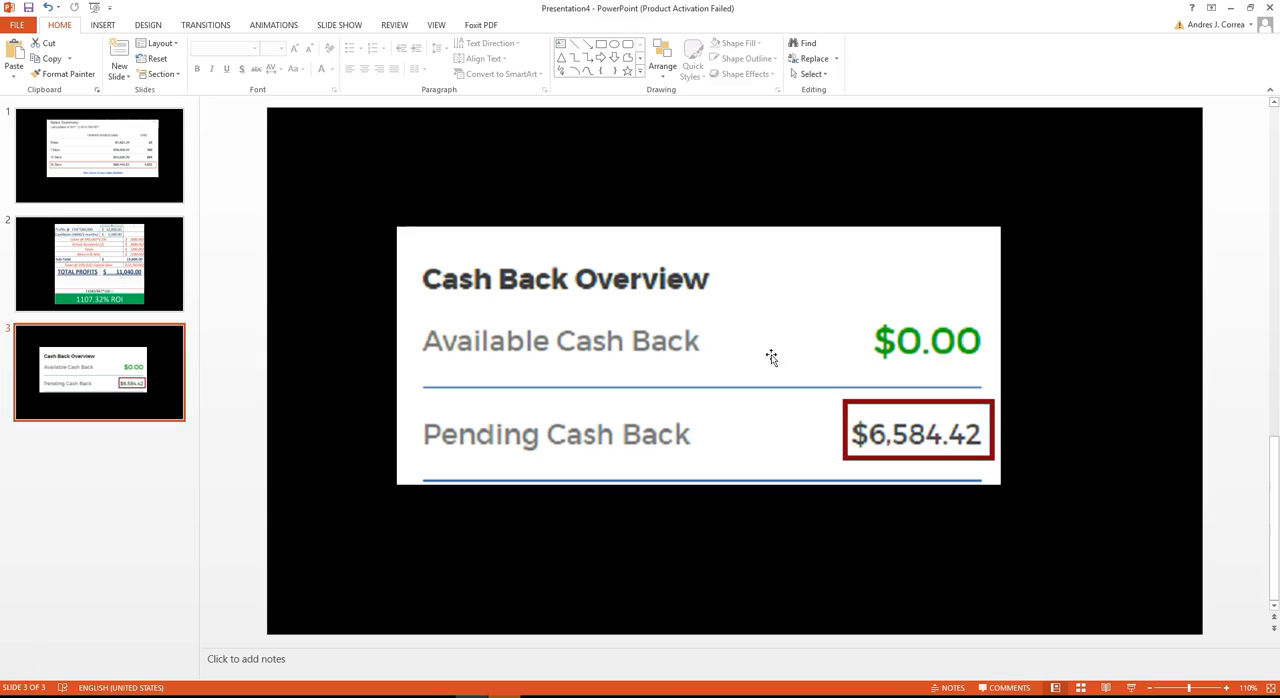
{"action": "mouse_move", "coordinate": [925, 432]}
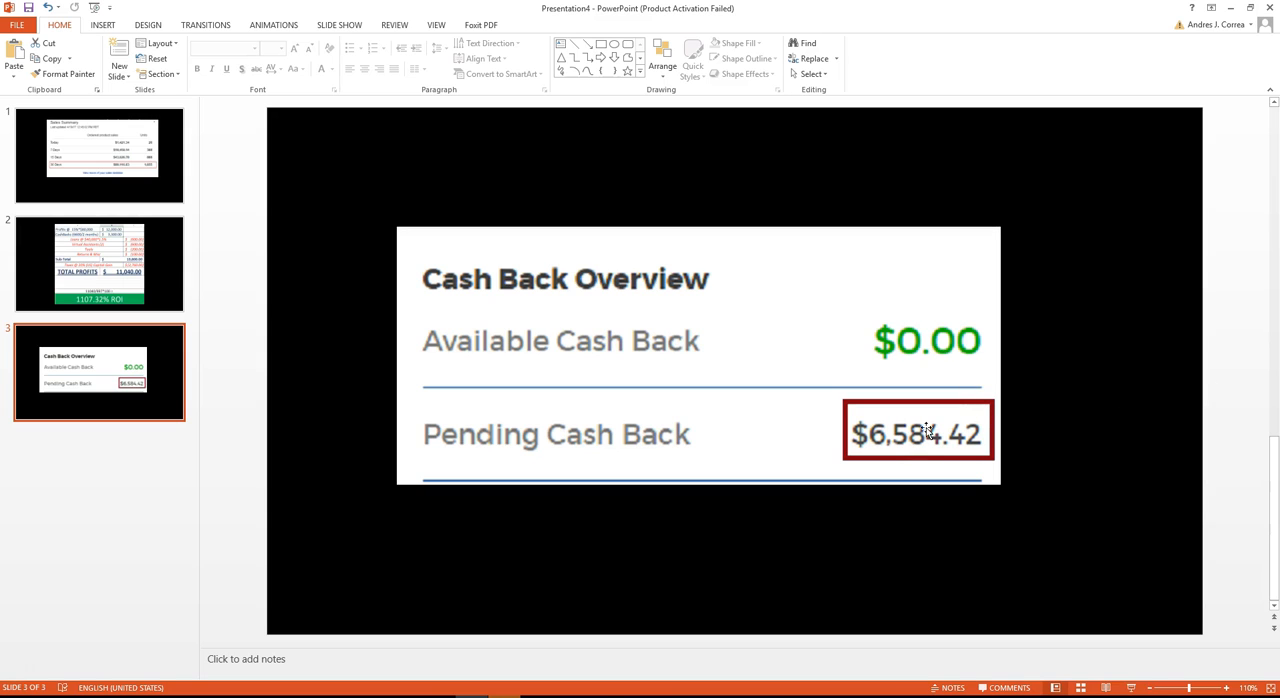
{"action": "mouse_move", "coordinate": [1002, 440]}
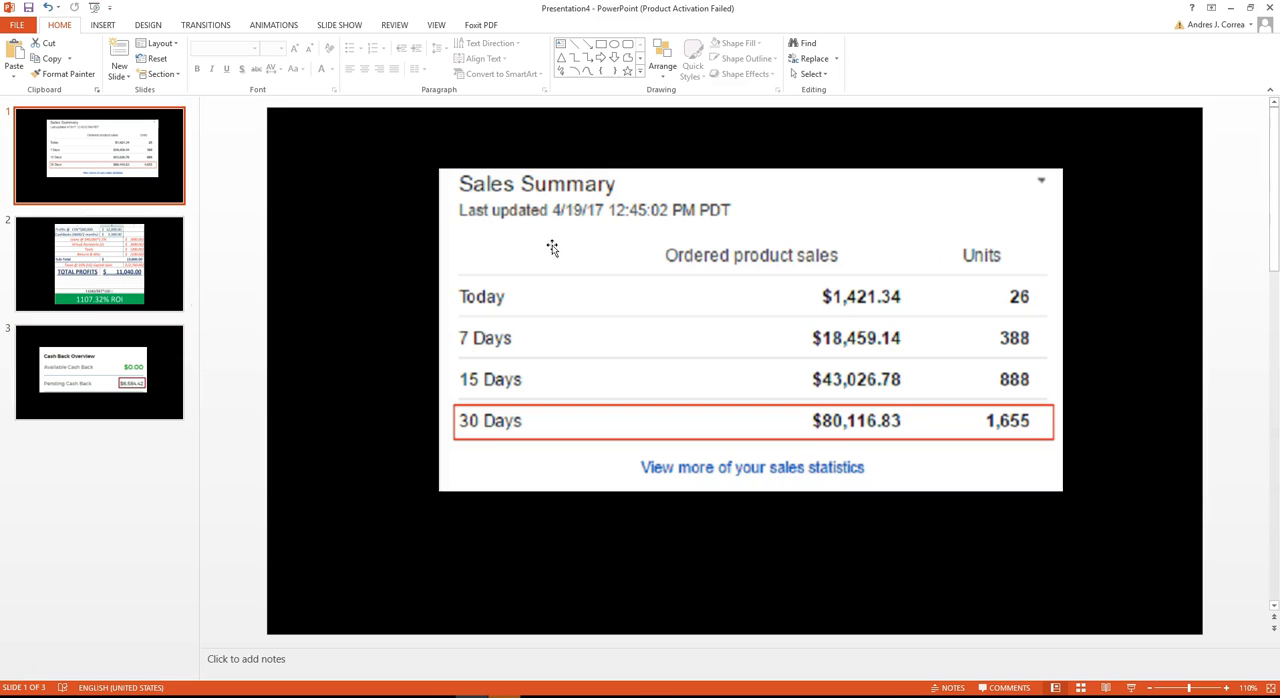
{"action": "left_click", "coordinate": [98, 263]}
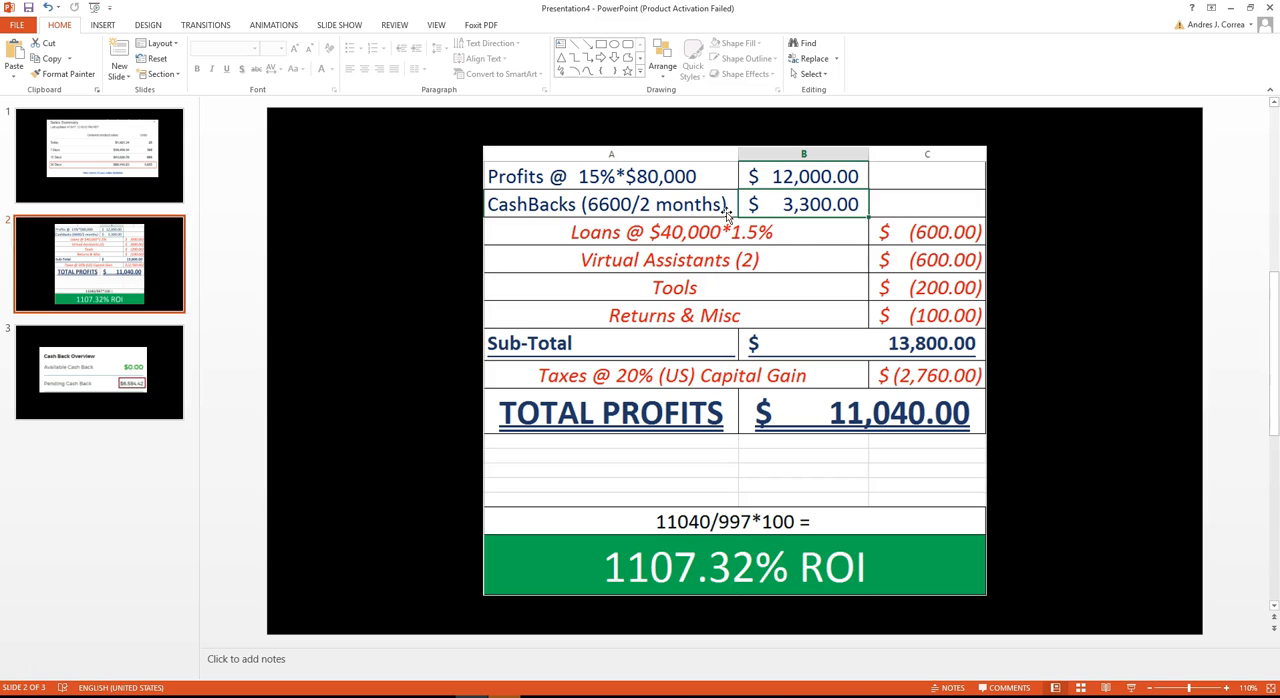
{"action": "mouse_move", "coordinate": [575, 418]}
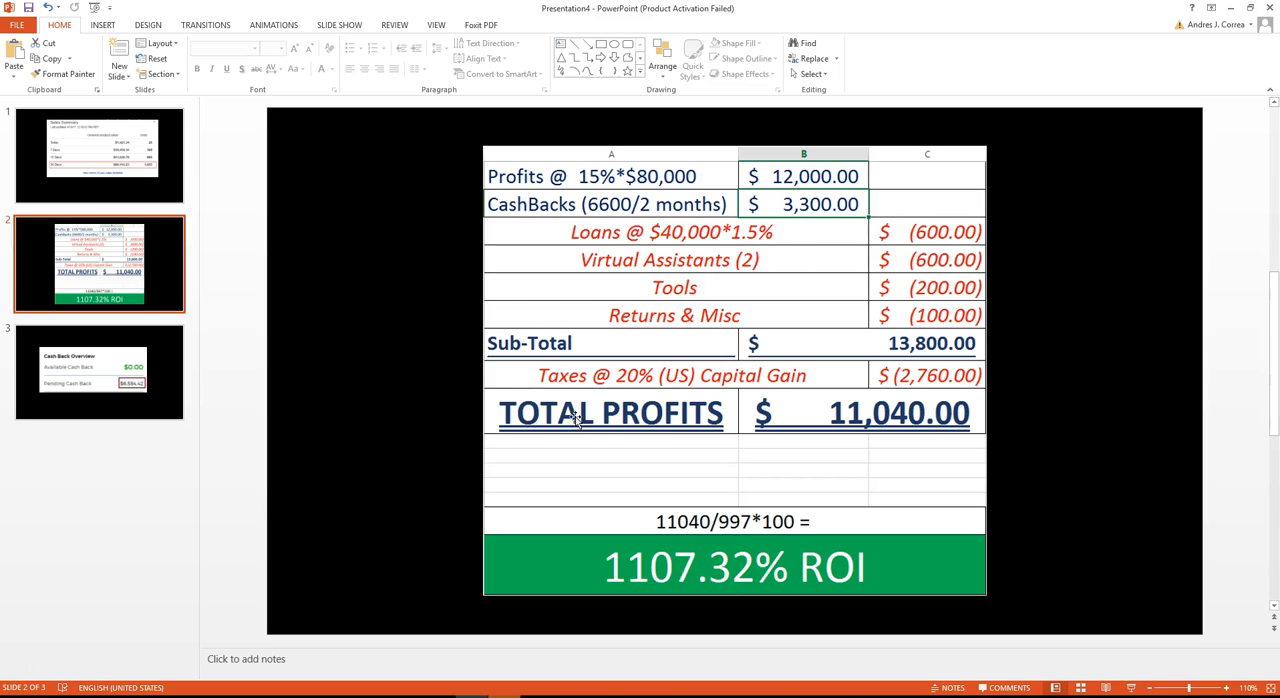
{"action": "left_click", "coordinate": [98, 372]}
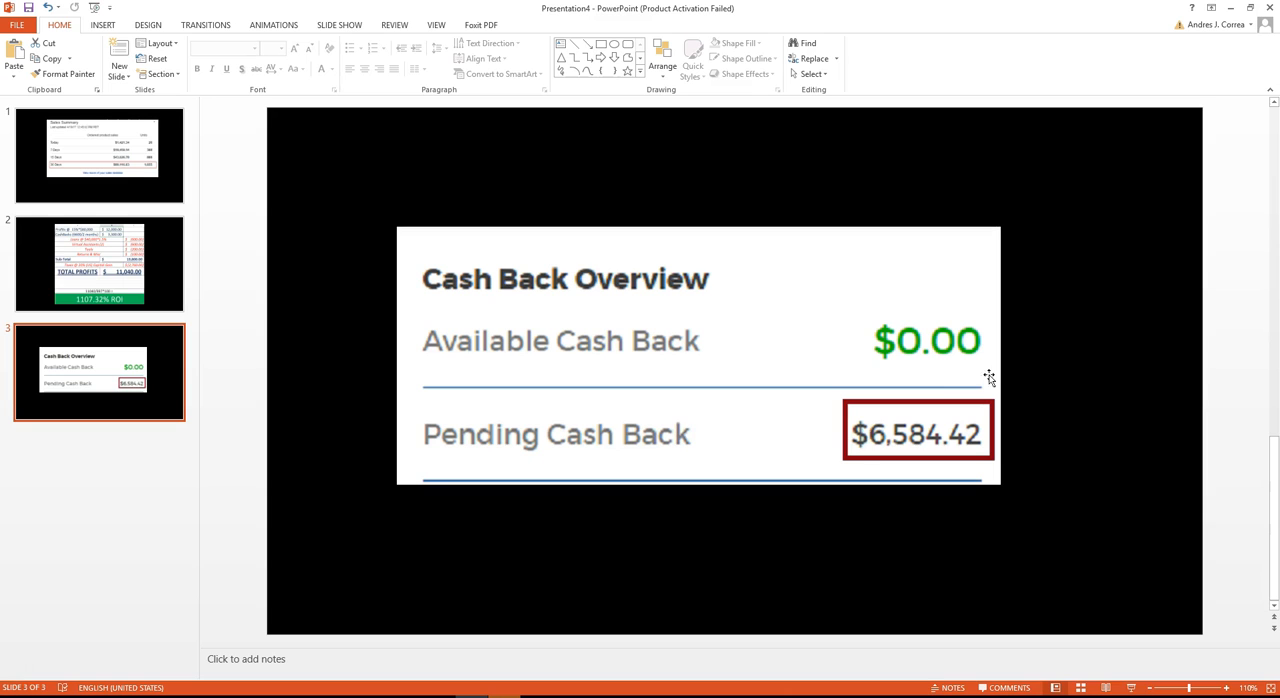
{"action": "left_click", "coordinate": [99, 262]}
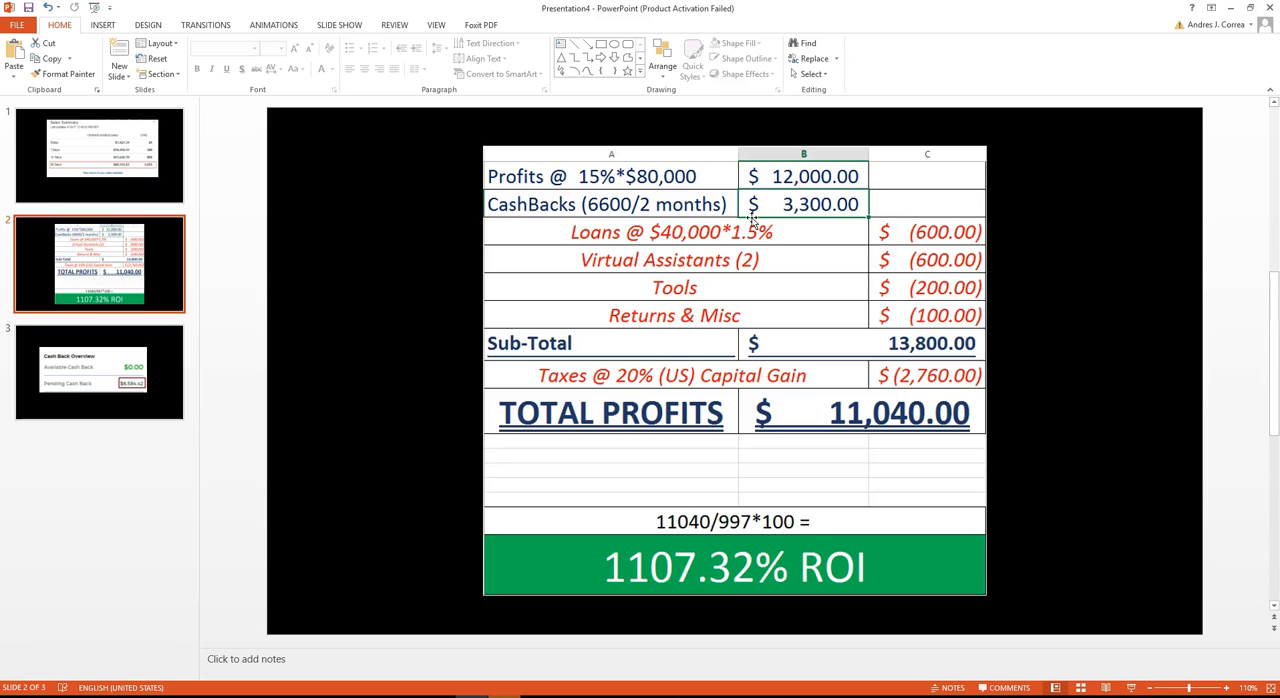
{"action": "mouse_move", "coordinate": [803, 210]}
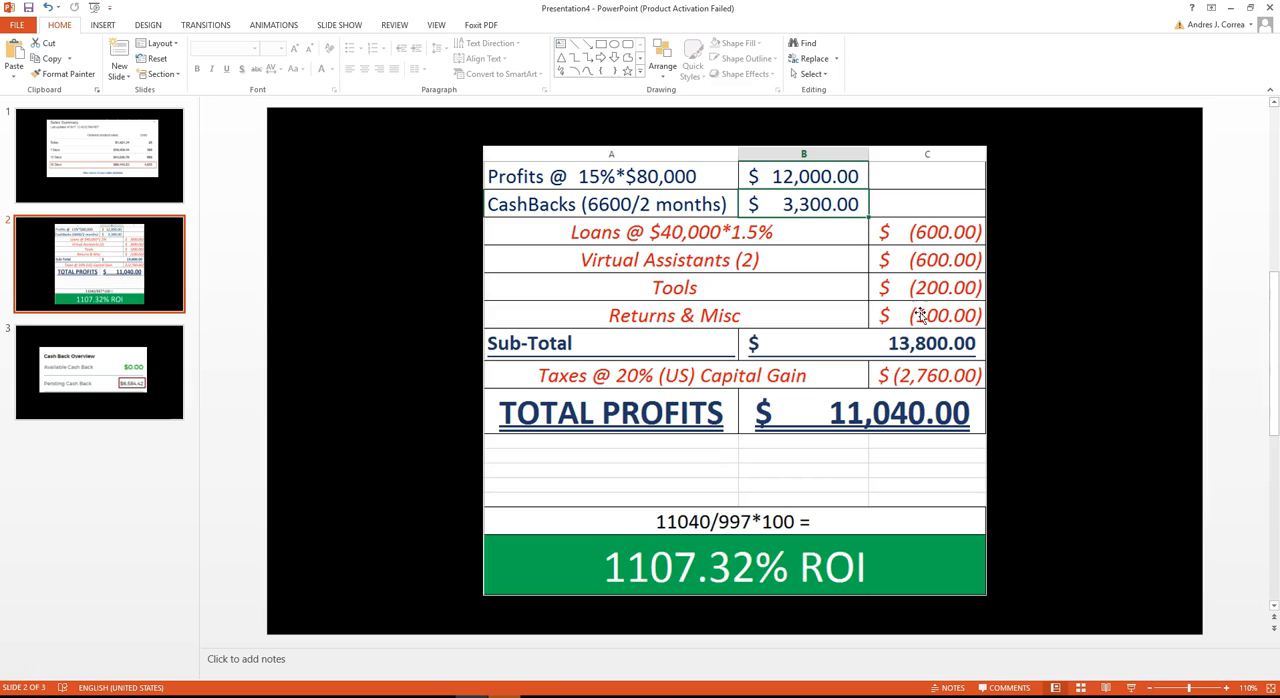
{"action": "mouse_move", "coordinate": [725, 232]}
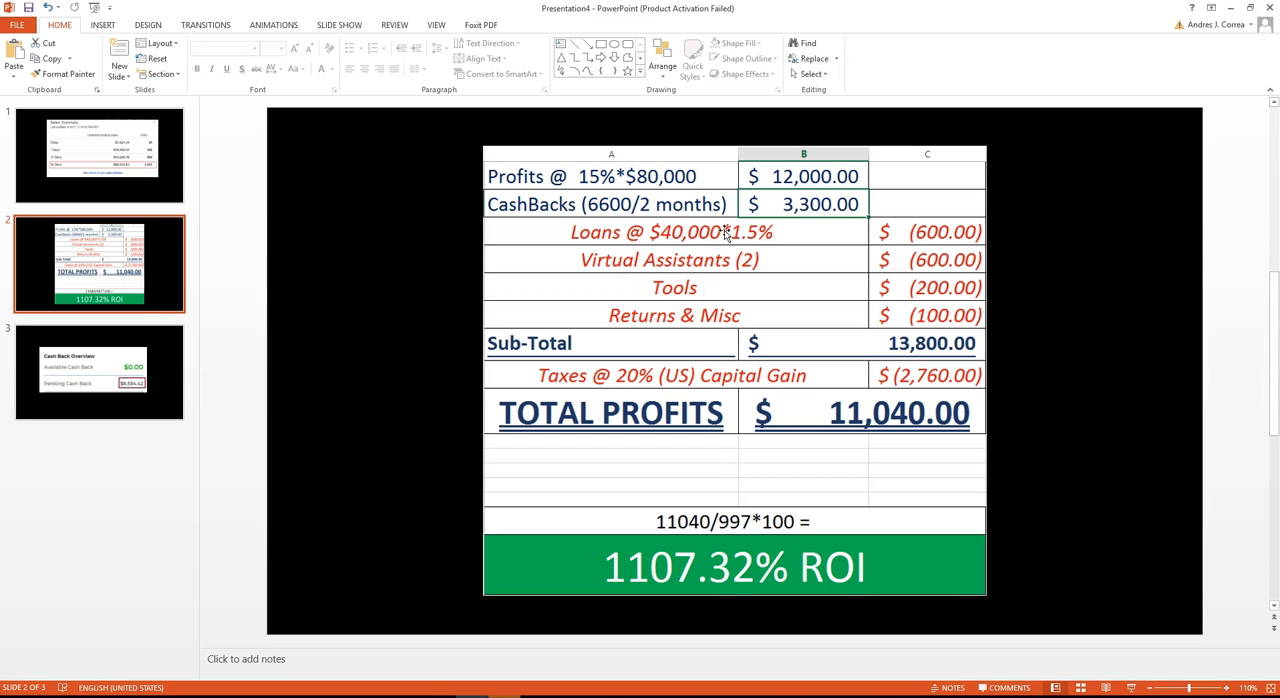
{"action": "mouse_move", "coordinate": [740, 232]}
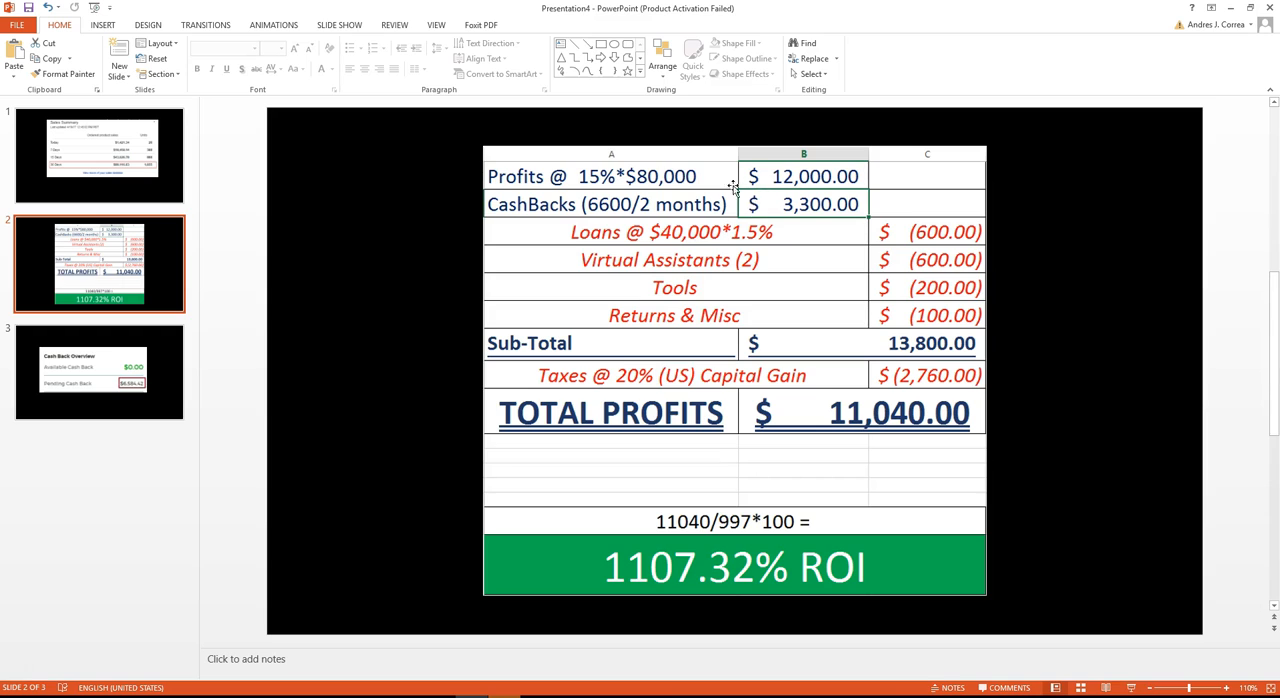
{"action": "mouse_move", "coordinate": [775, 240]}
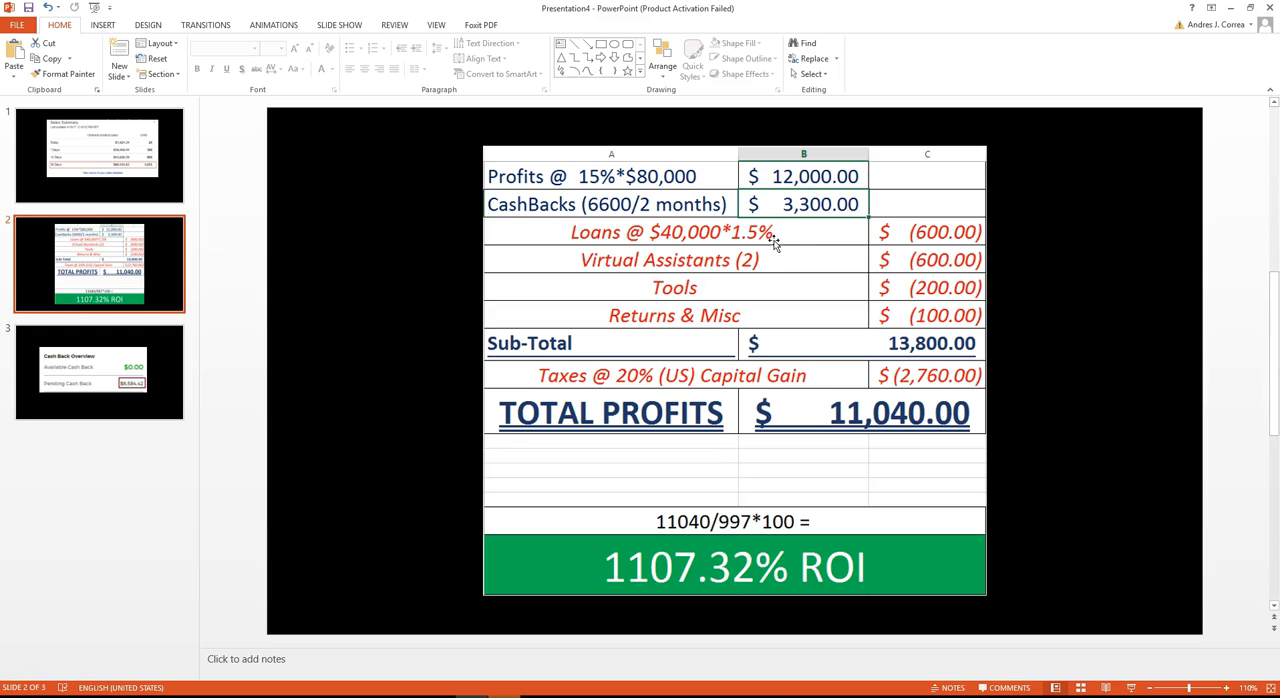
{"action": "mouse_move", "coordinate": [922, 238]}
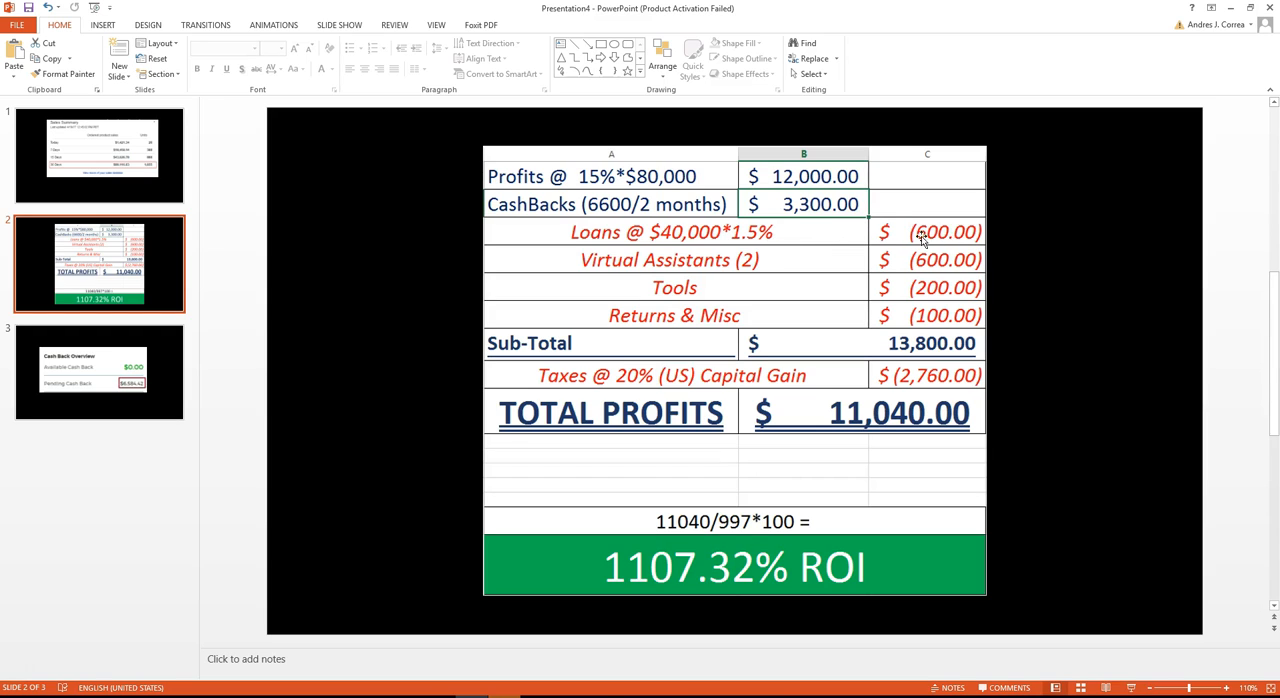
{"action": "mouse_move", "coordinate": [703, 262]}
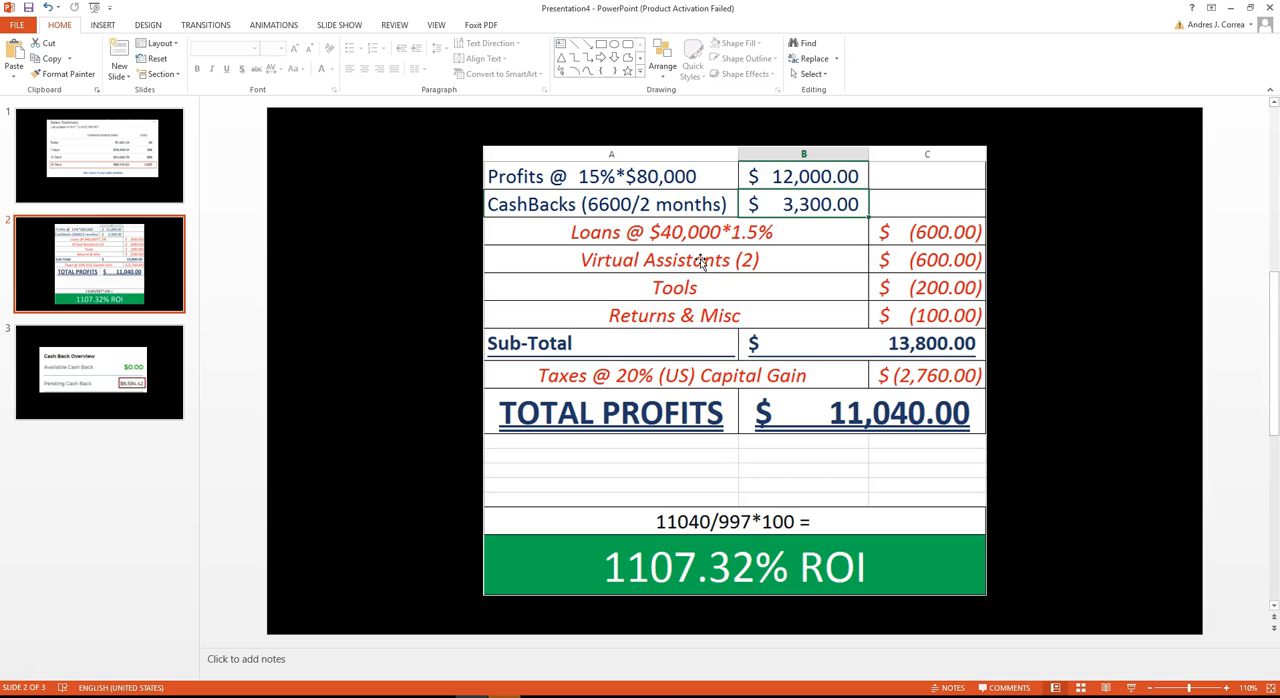
{"action": "mouse_move", "coordinate": [790, 278]}
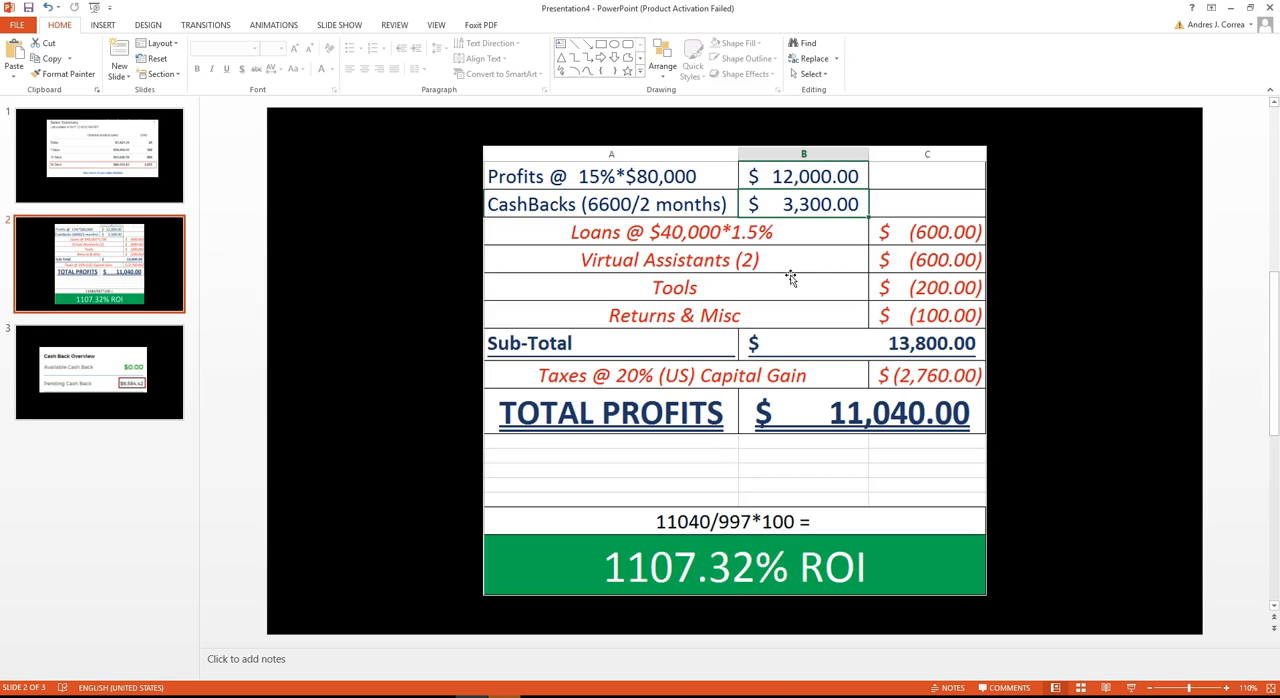
{"action": "mouse_move", "coordinate": [901, 268]}
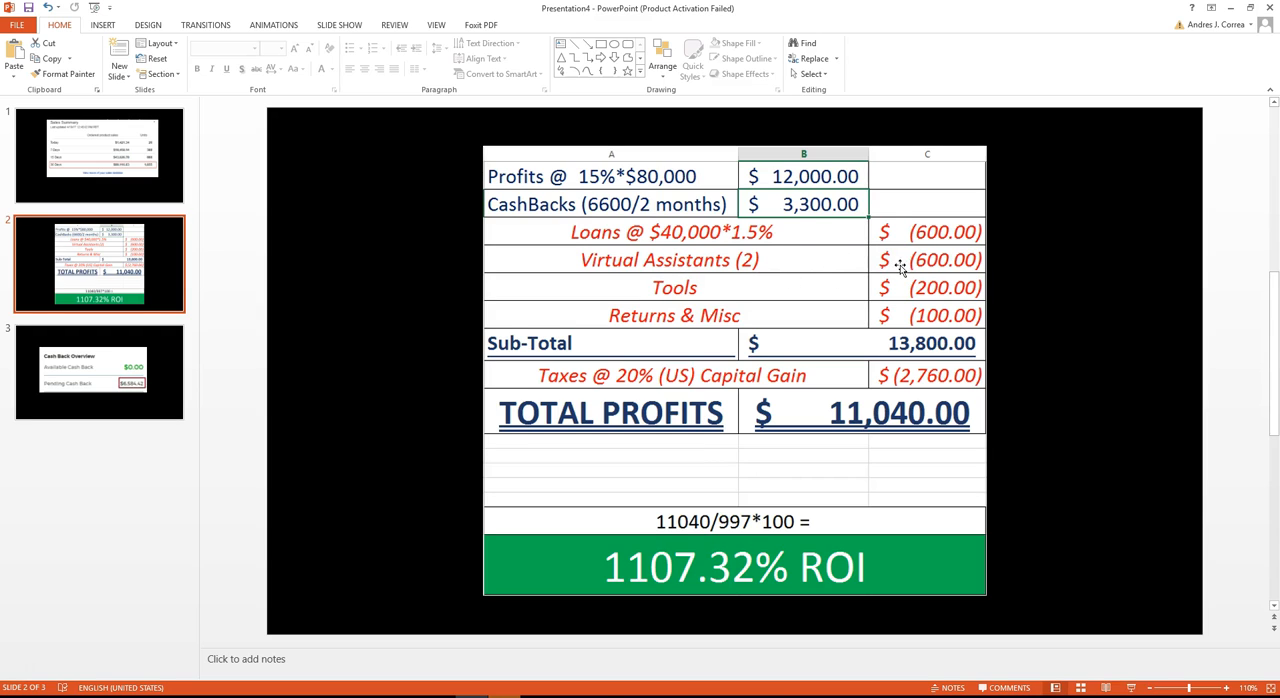
{"action": "mouse_move", "coordinate": [650, 295]}
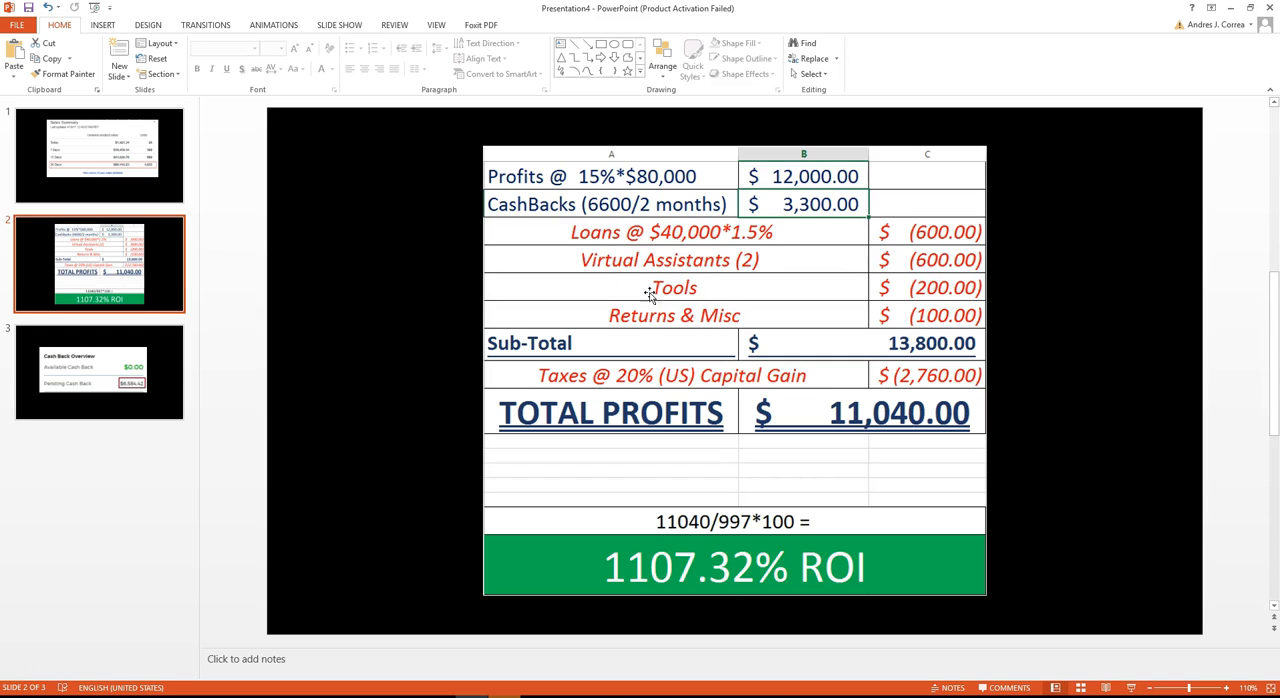
{"action": "mouse_move", "coordinate": [912, 294]}
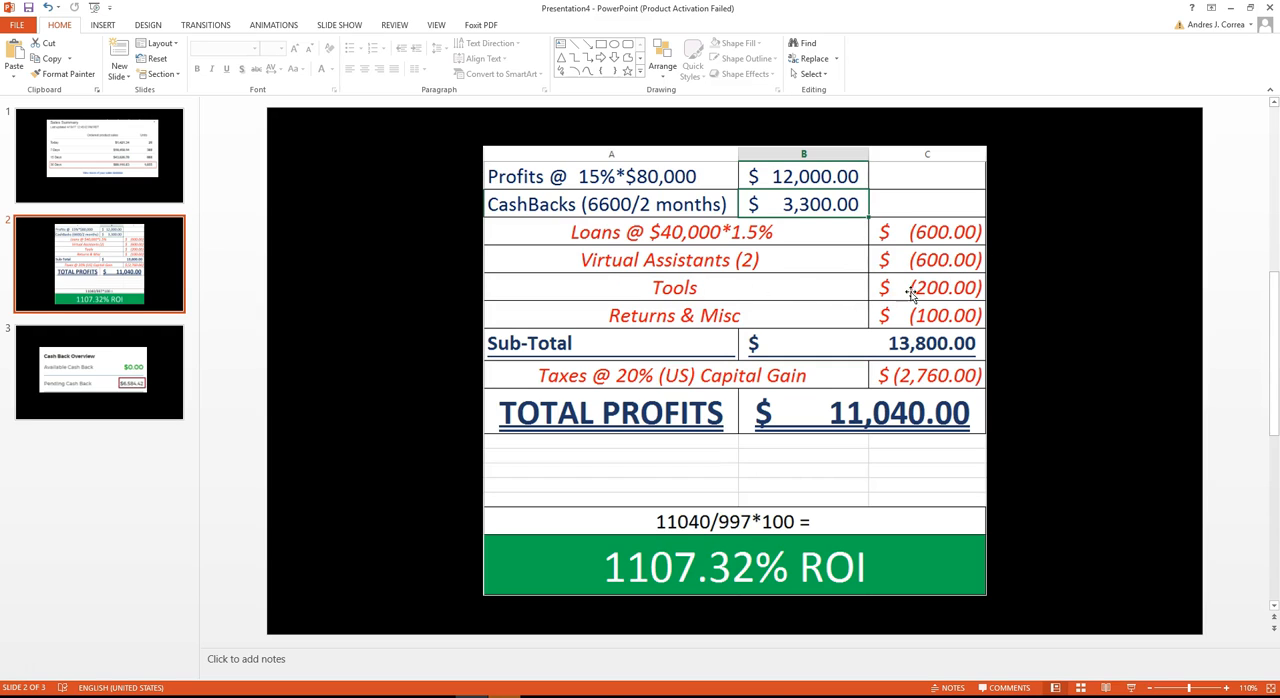
{"action": "mouse_move", "coordinate": [687, 315]}
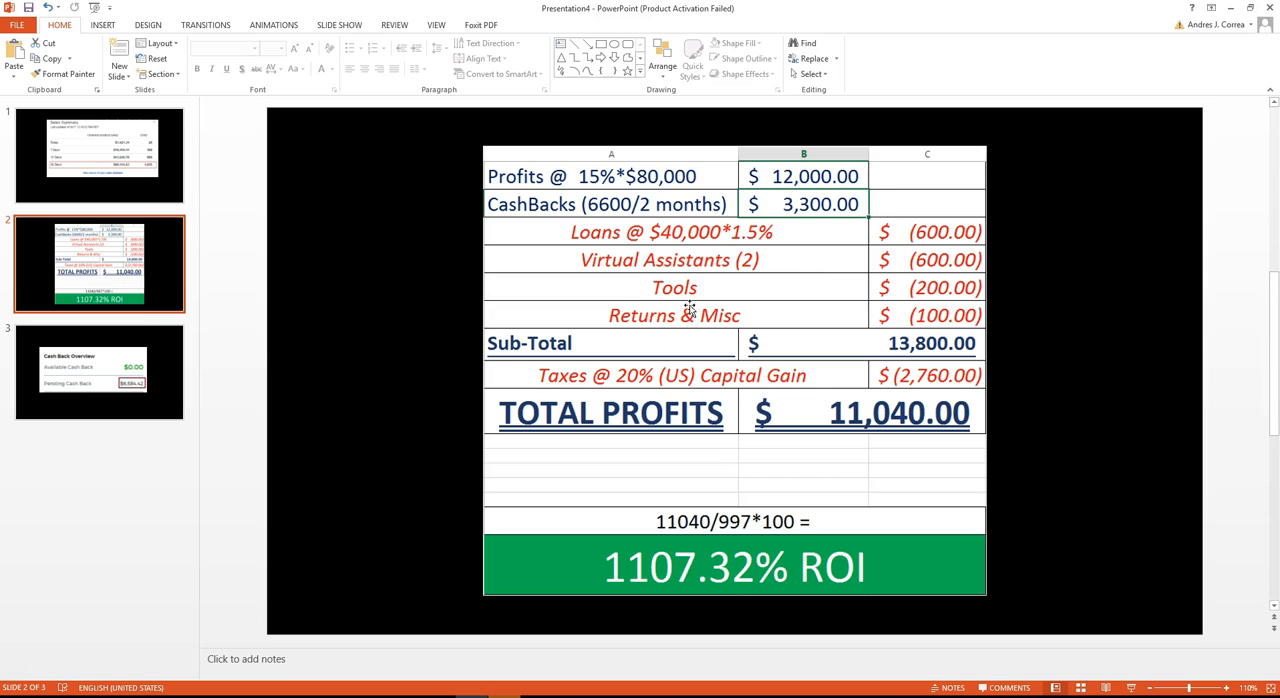
{"action": "mouse_move", "coordinate": [734, 295]}
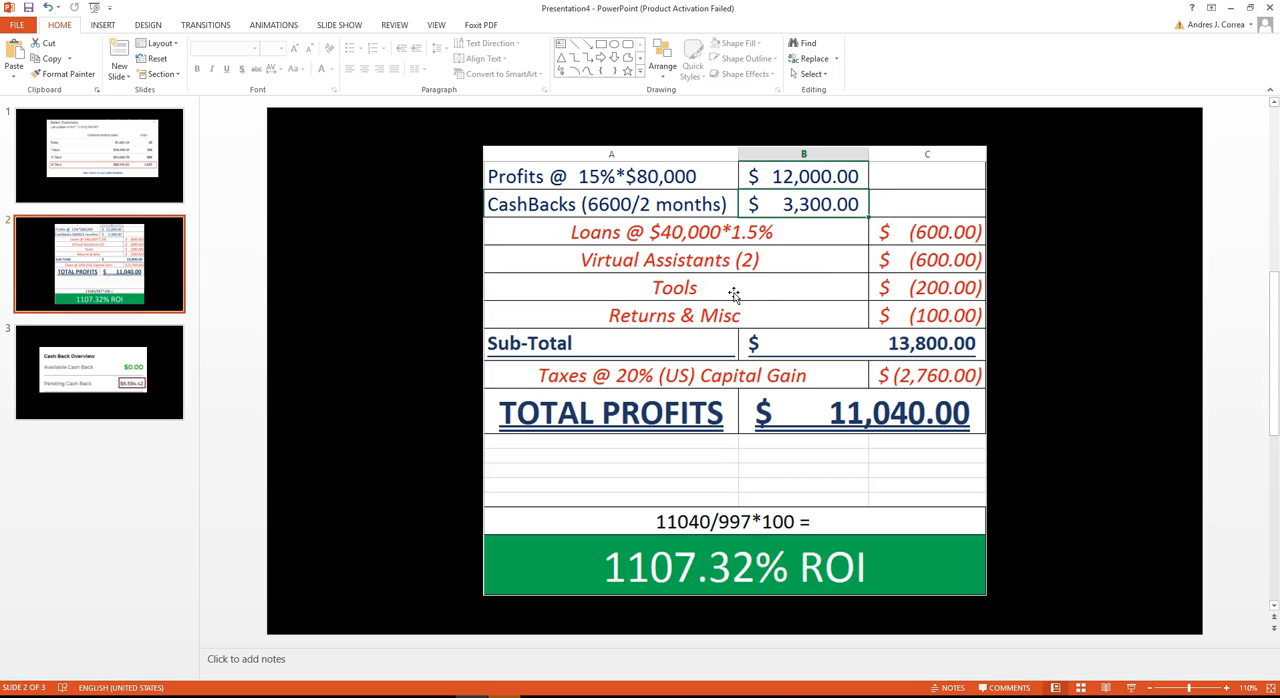
{"action": "mouse_move", "coordinate": [648, 324]}
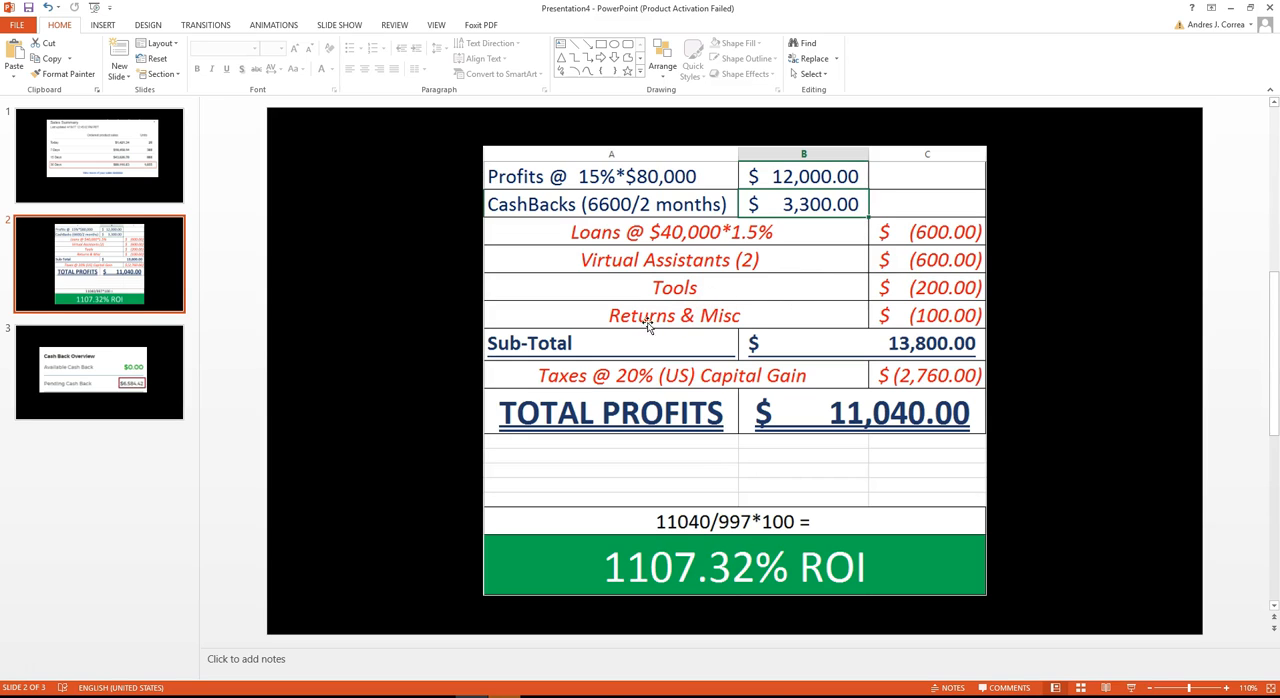
{"action": "mouse_move", "coordinate": [755, 328]}
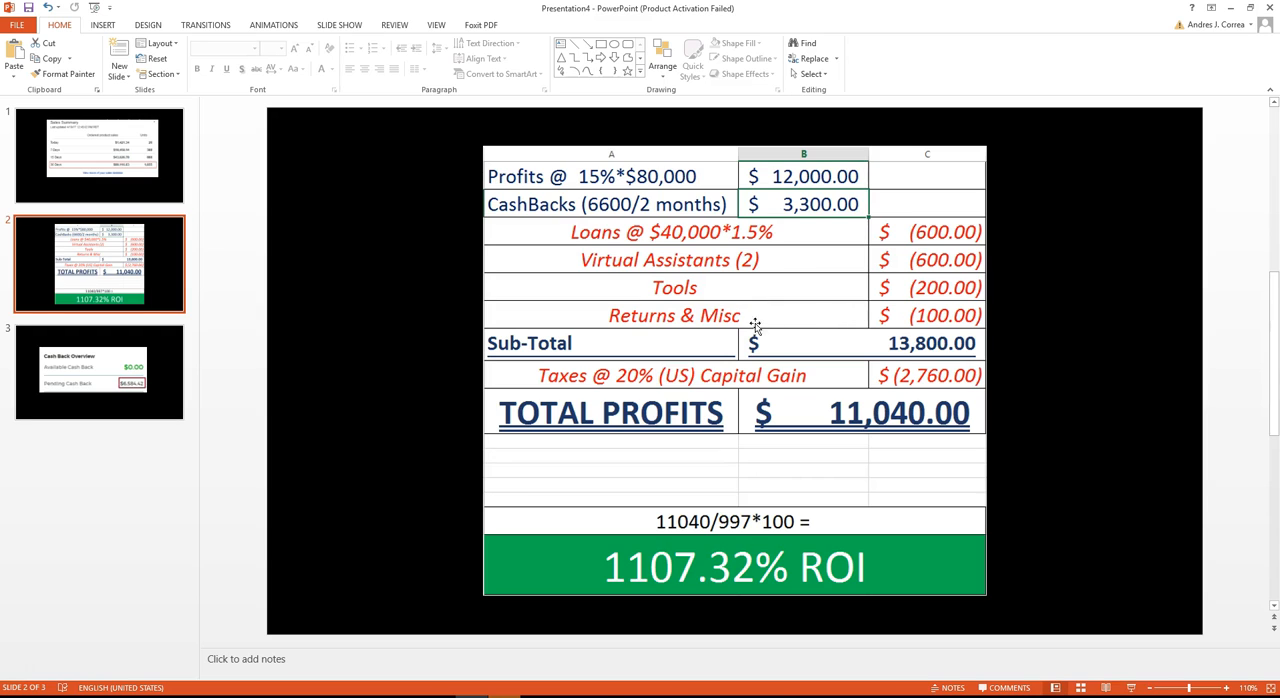
{"action": "mouse_move", "coordinate": [700, 315]}
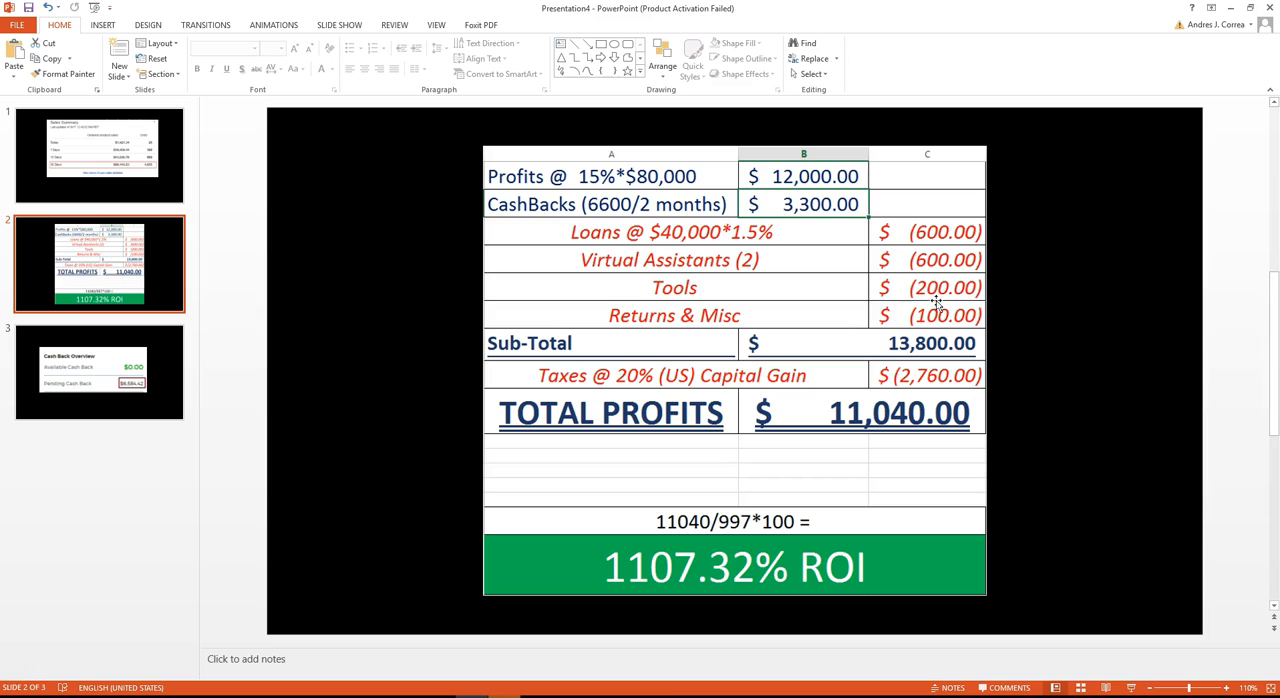
{"action": "mouse_move", "coordinate": [988, 297]}
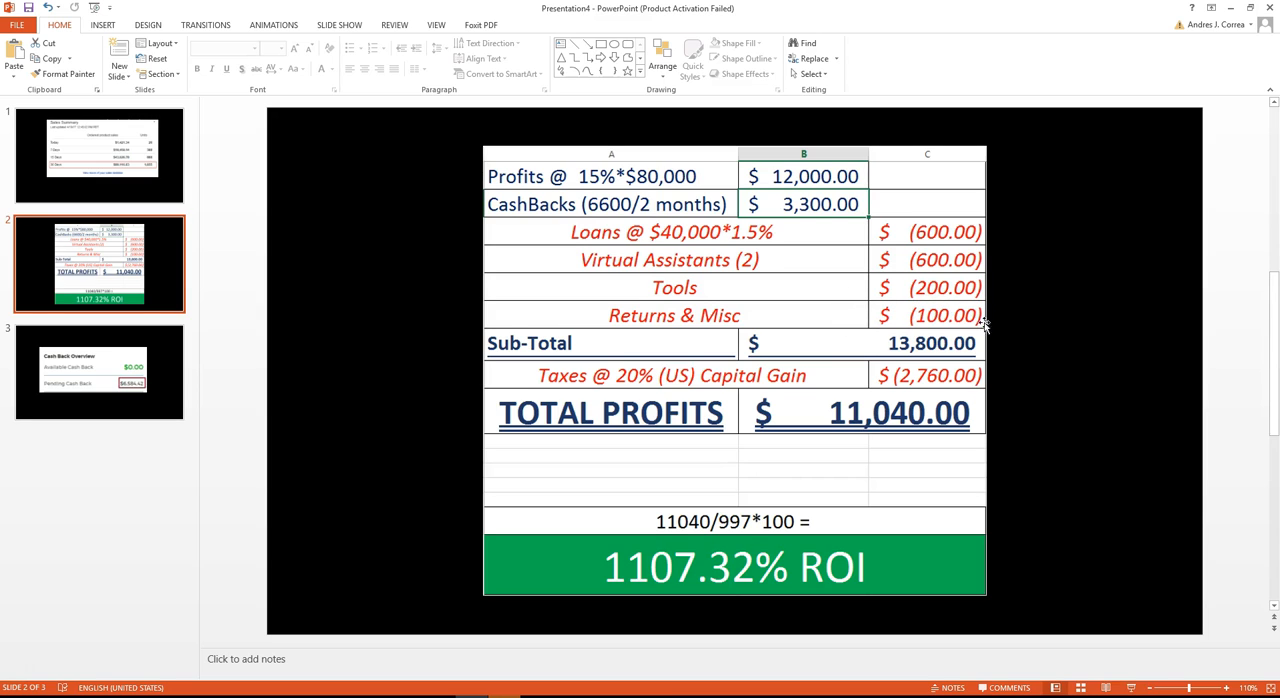
{"action": "mouse_move", "coordinate": [780, 338]}
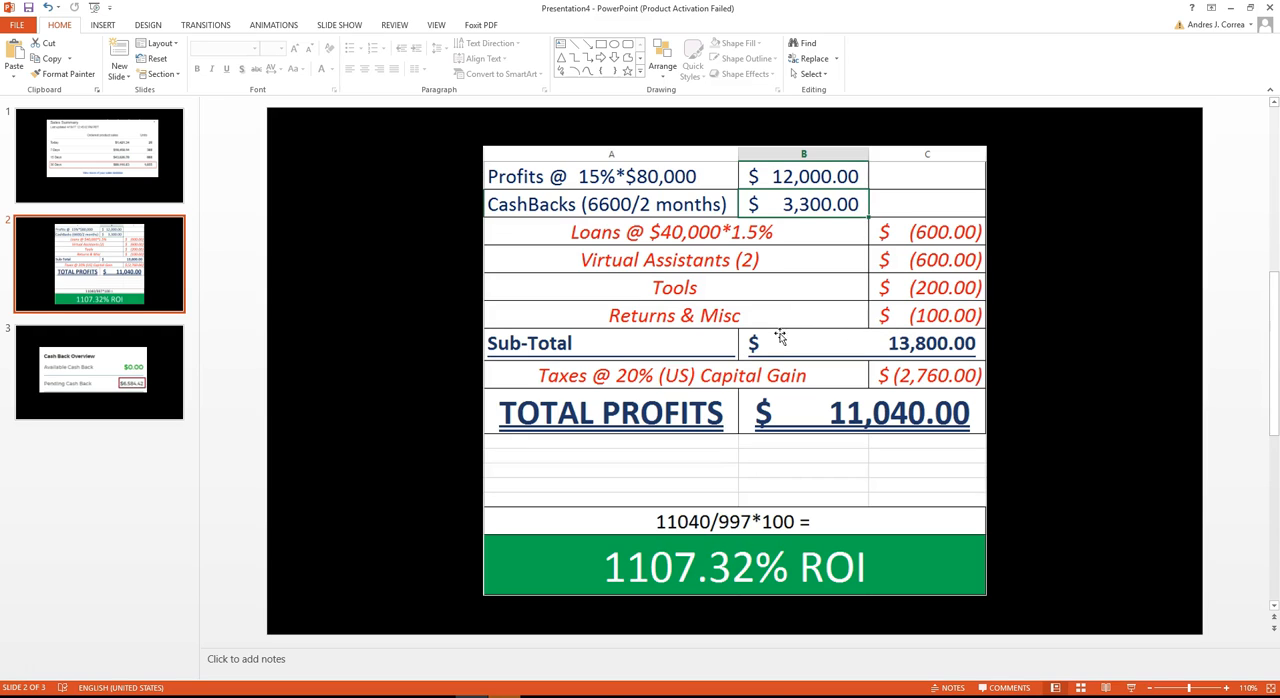
{"action": "mouse_move", "coordinate": [945, 298]}
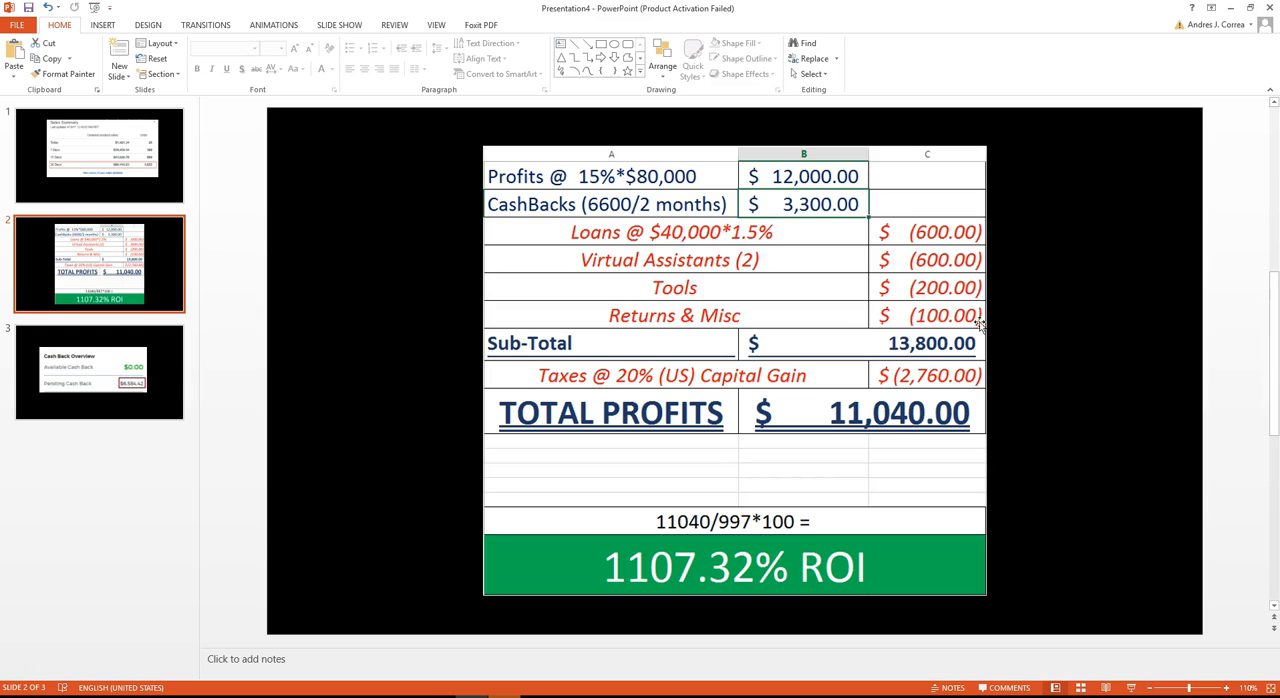
{"action": "mouse_move", "coordinate": [913, 323]}
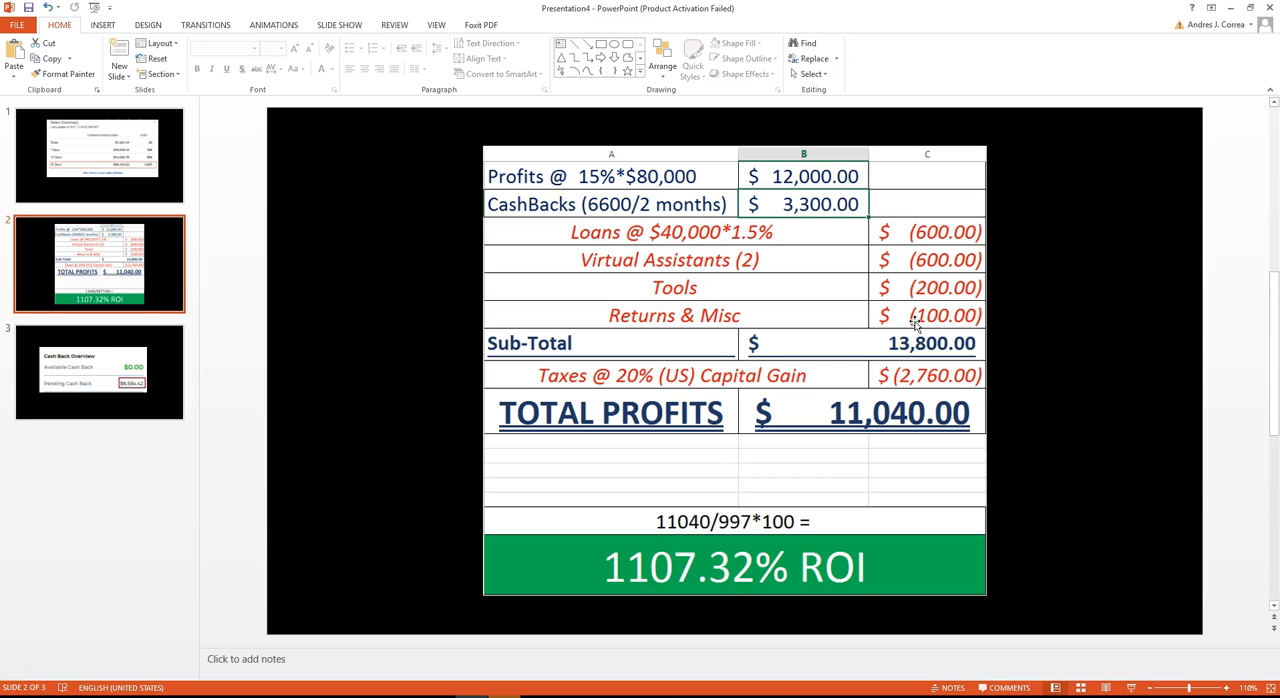
{"action": "mouse_move", "coordinate": [955, 315]}
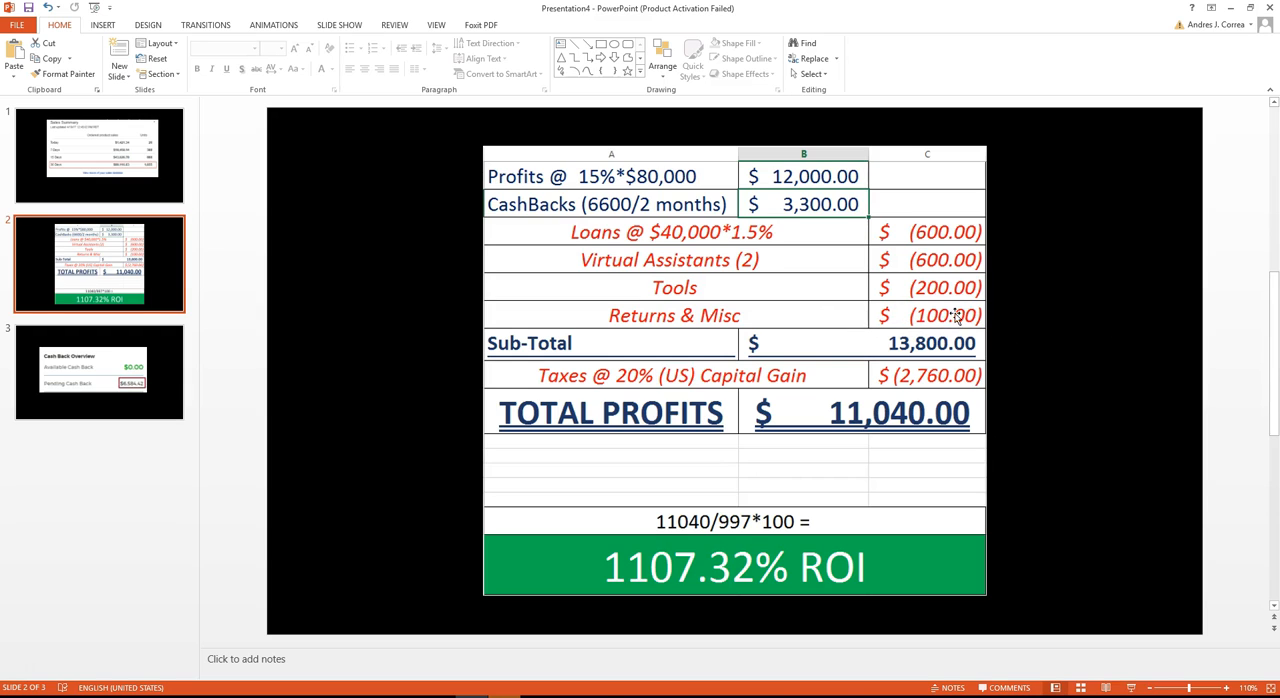
{"action": "mouse_move", "coordinate": [985, 370]}
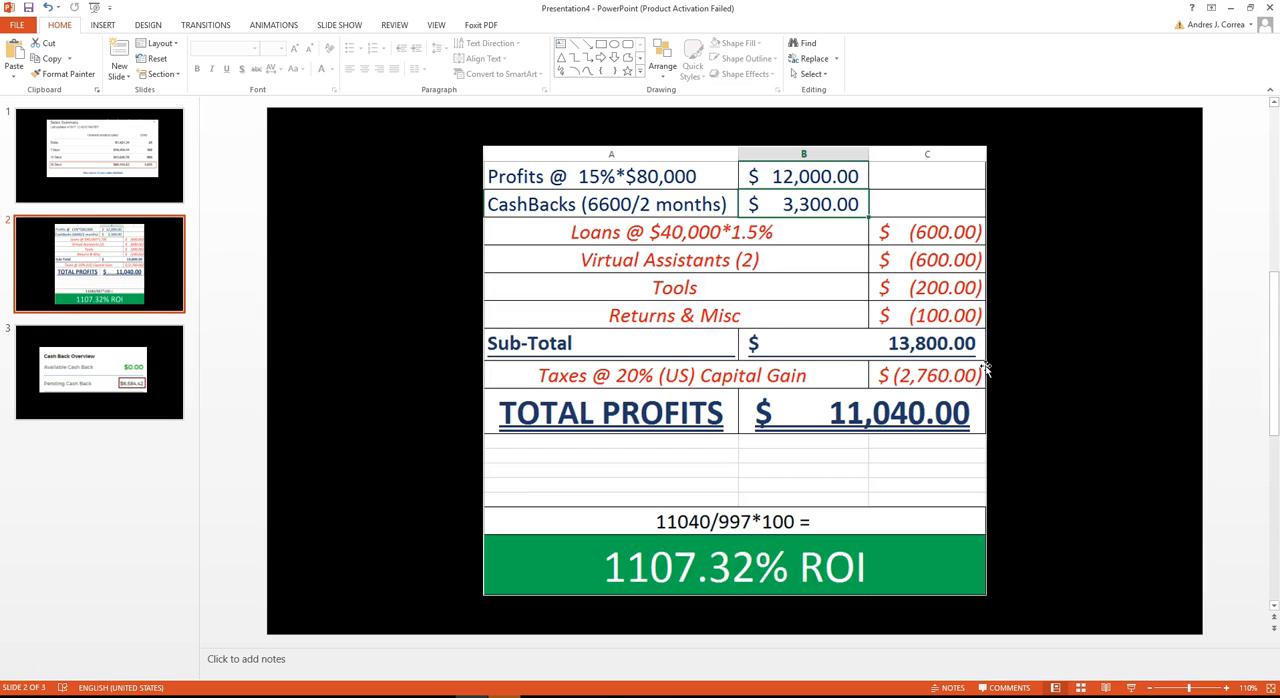
{"action": "mouse_move", "coordinate": [935, 330]}
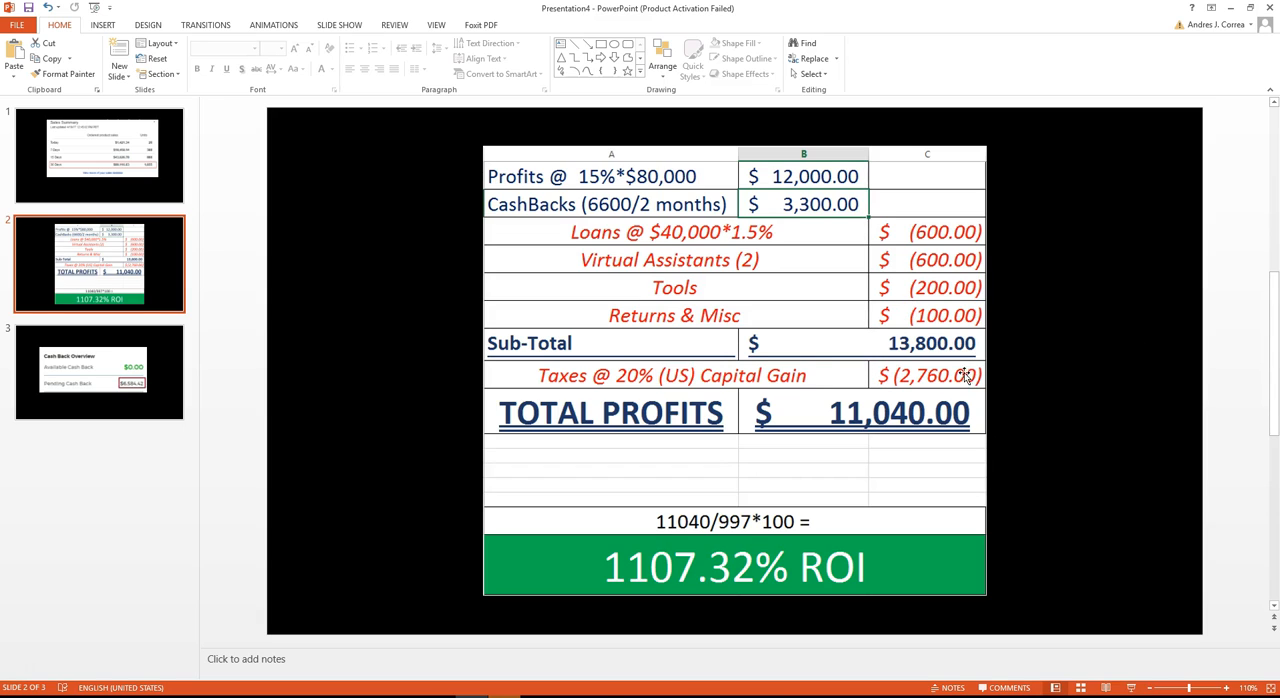
{"action": "mouse_move", "coordinate": [938, 375]}
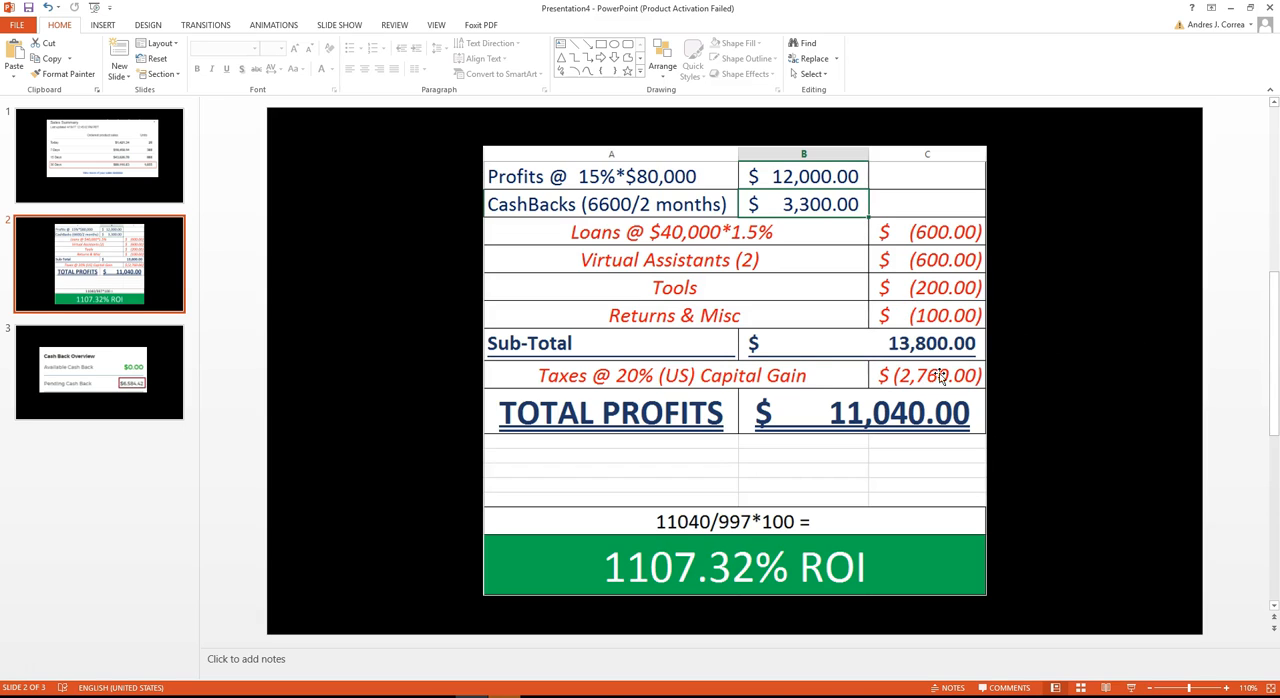
{"action": "mouse_move", "coordinate": [728, 385]}
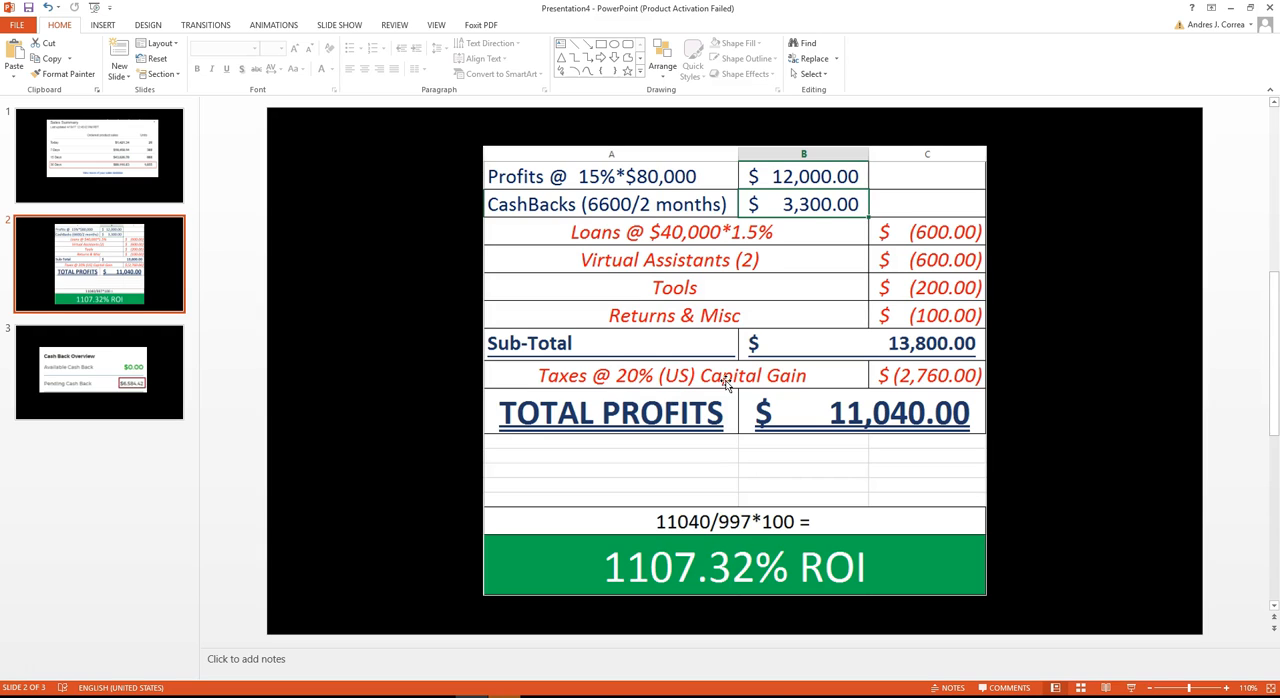
{"action": "mouse_move", "coordinate": [693, 437]}
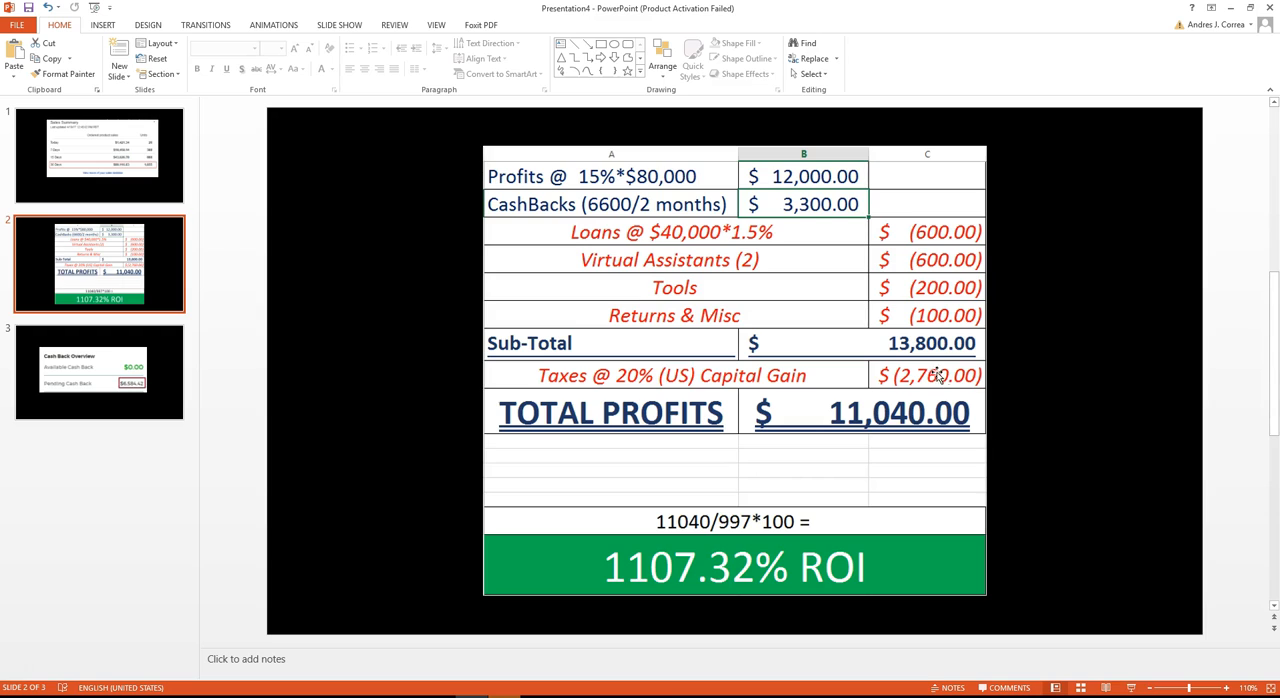
{"action": "mouse_move", "coordinate": [660, 390]}
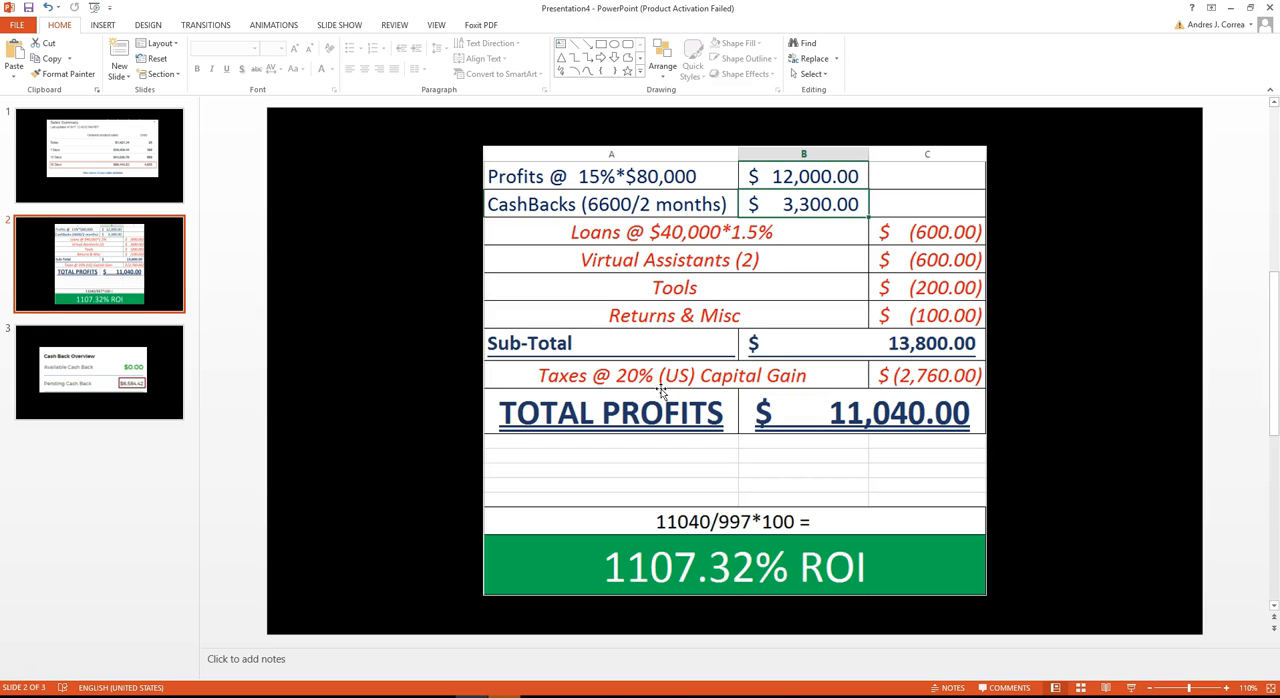
{"action": "mouse_move", "coordinate": [862, 360]}
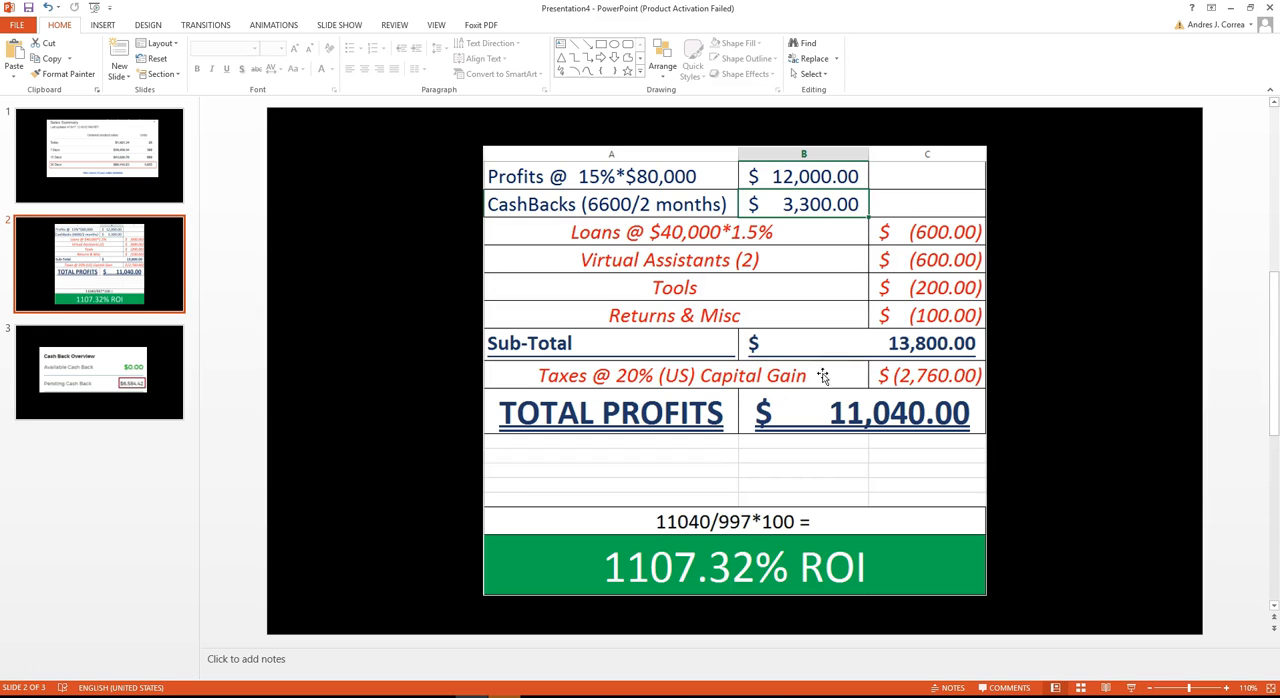
{"action": "mouse_move", "coordinate": [1028, 317]}
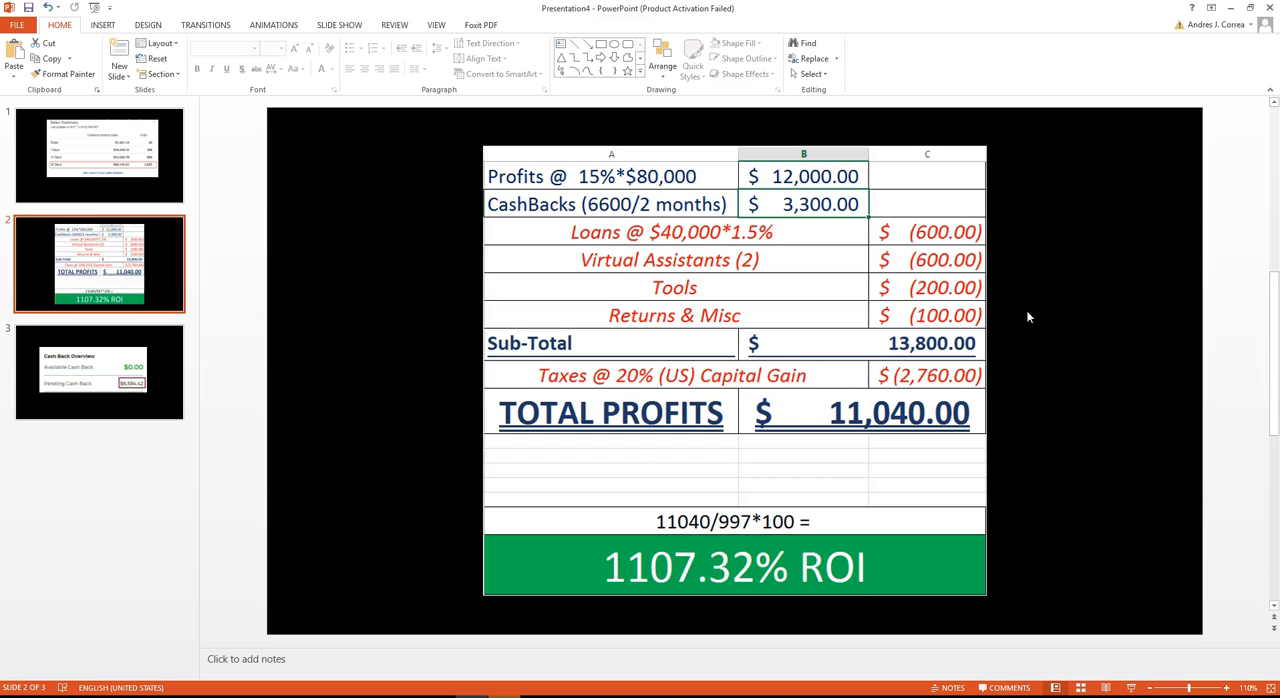
{"action": "mouse_move", "coordinate": [750, 396]}
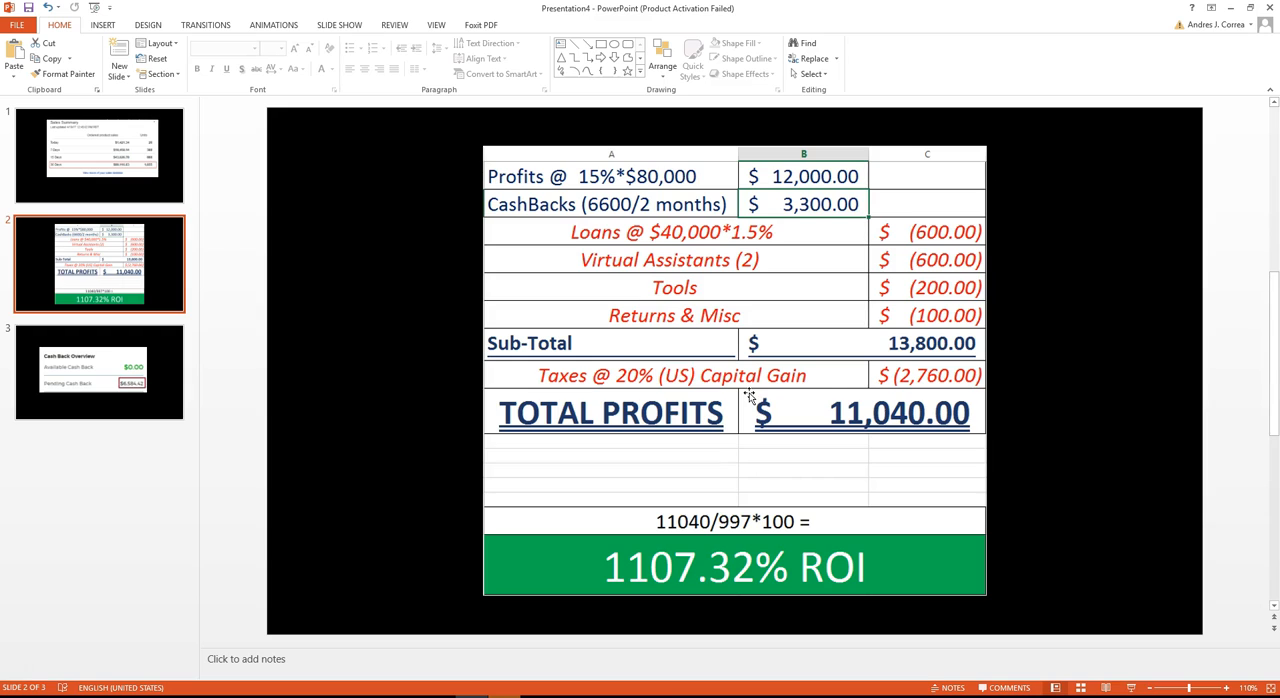
{"action": "mouse_move", "coordinate": [848, 385]}
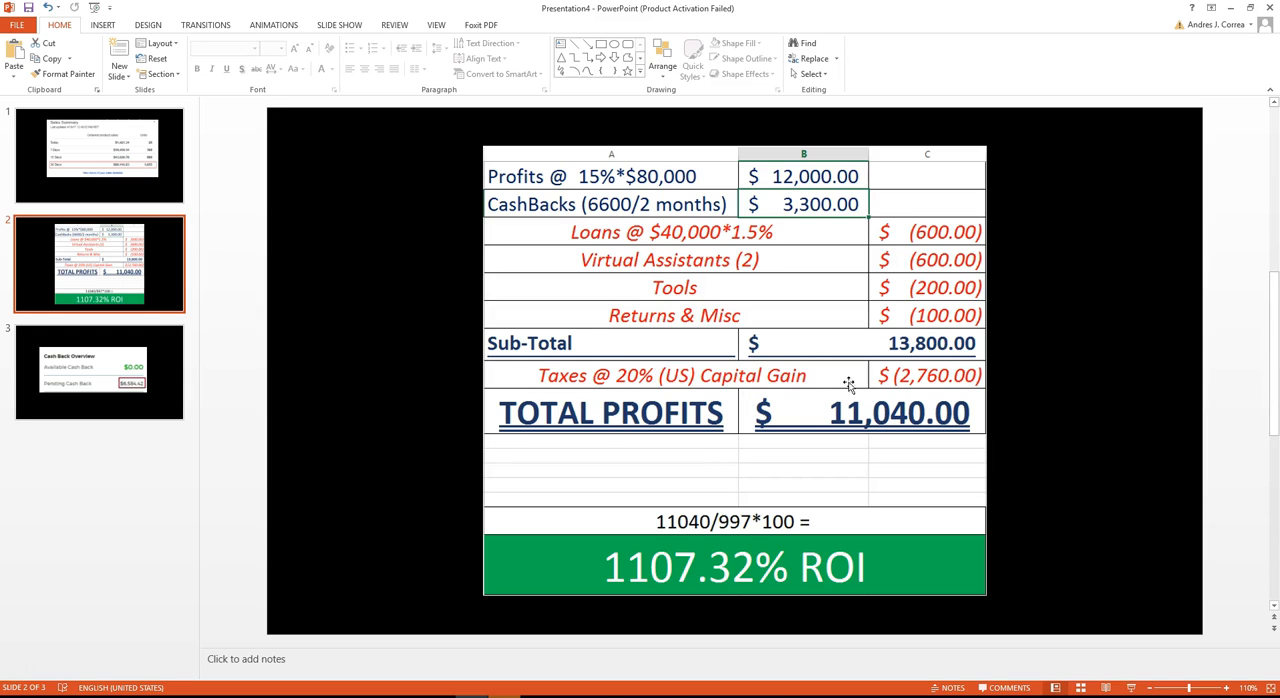
{"action": "mouse_move", "coordinate": [835, 398]}
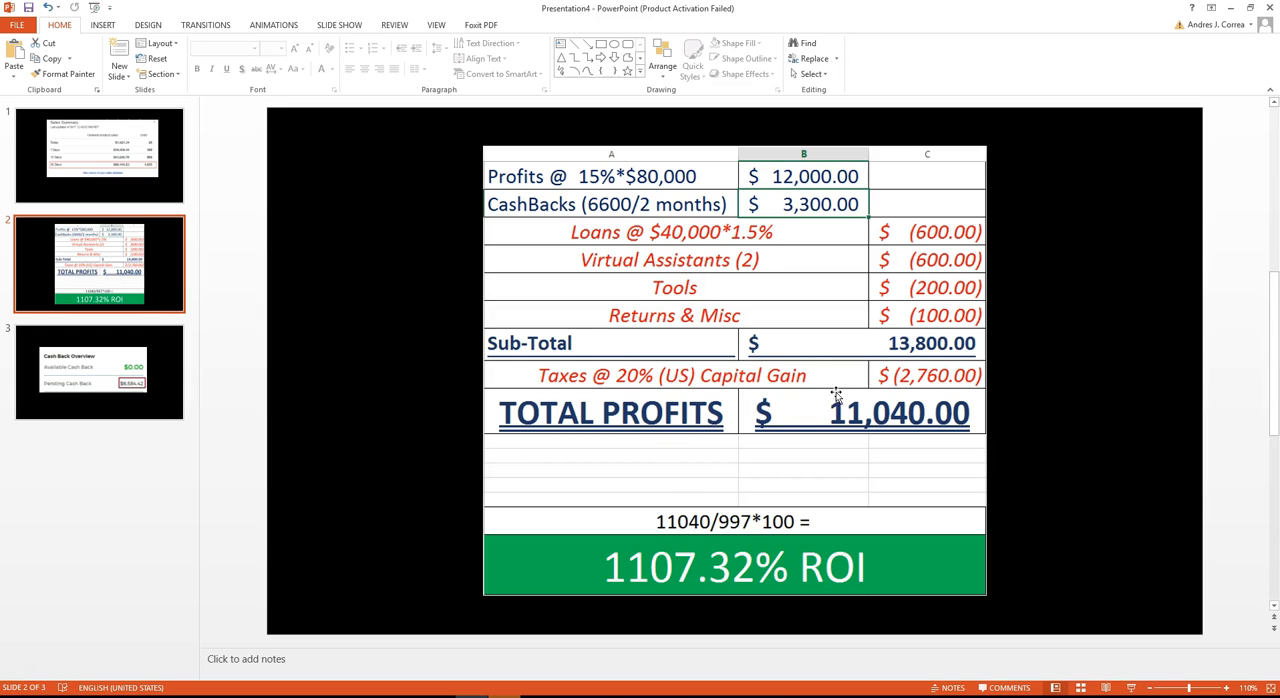
{"action": "mouse_move", "coordinate": [784, 388]}
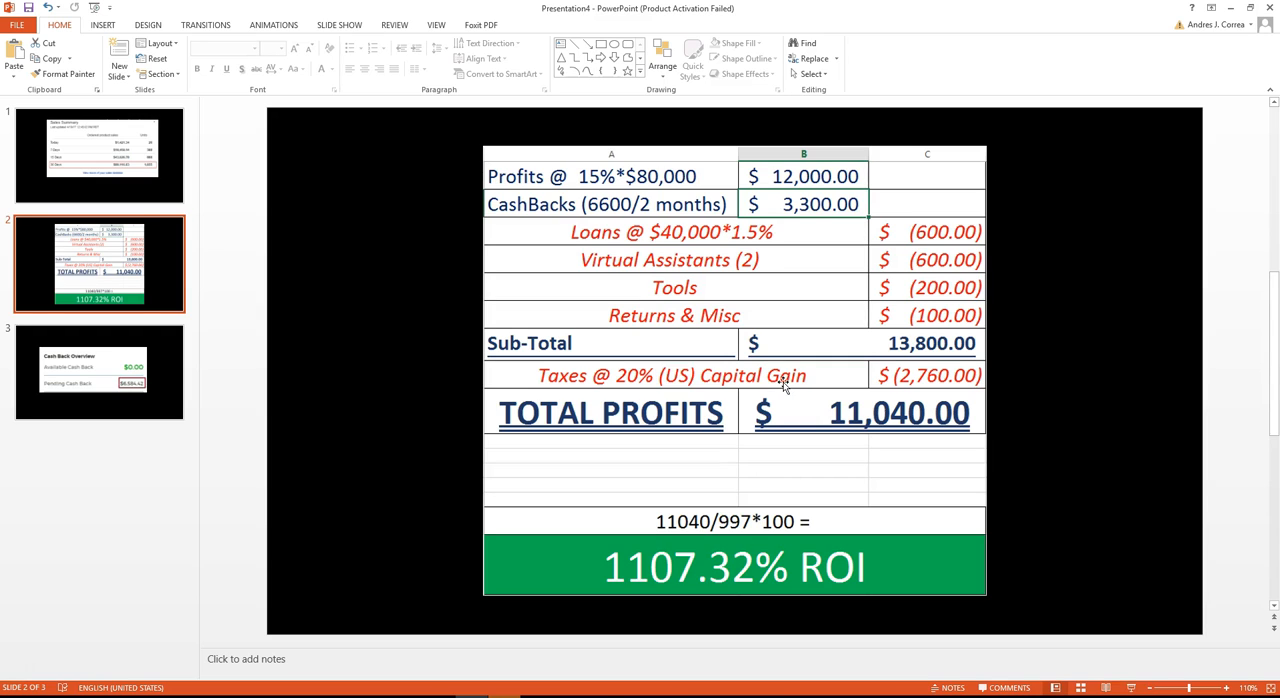
{"action": "mouse_move", "coordinate": [812, 382]}
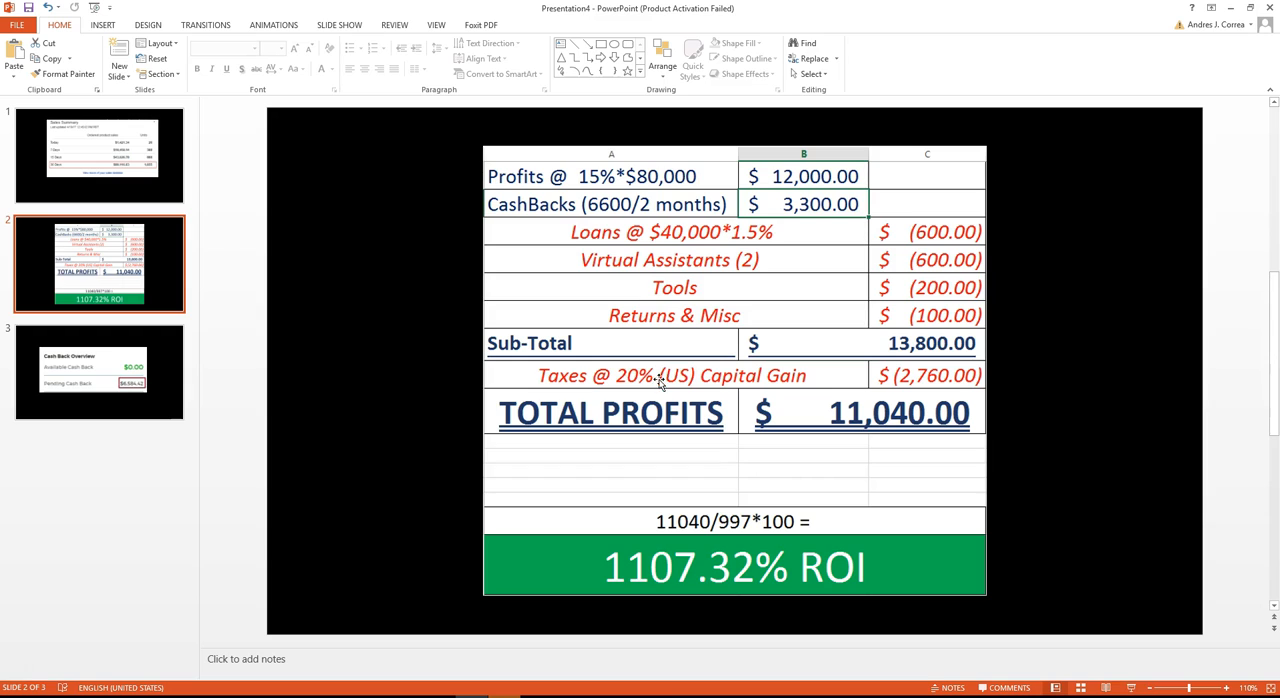
{"action": "mouse_move", "coordinate": [820, 395]}
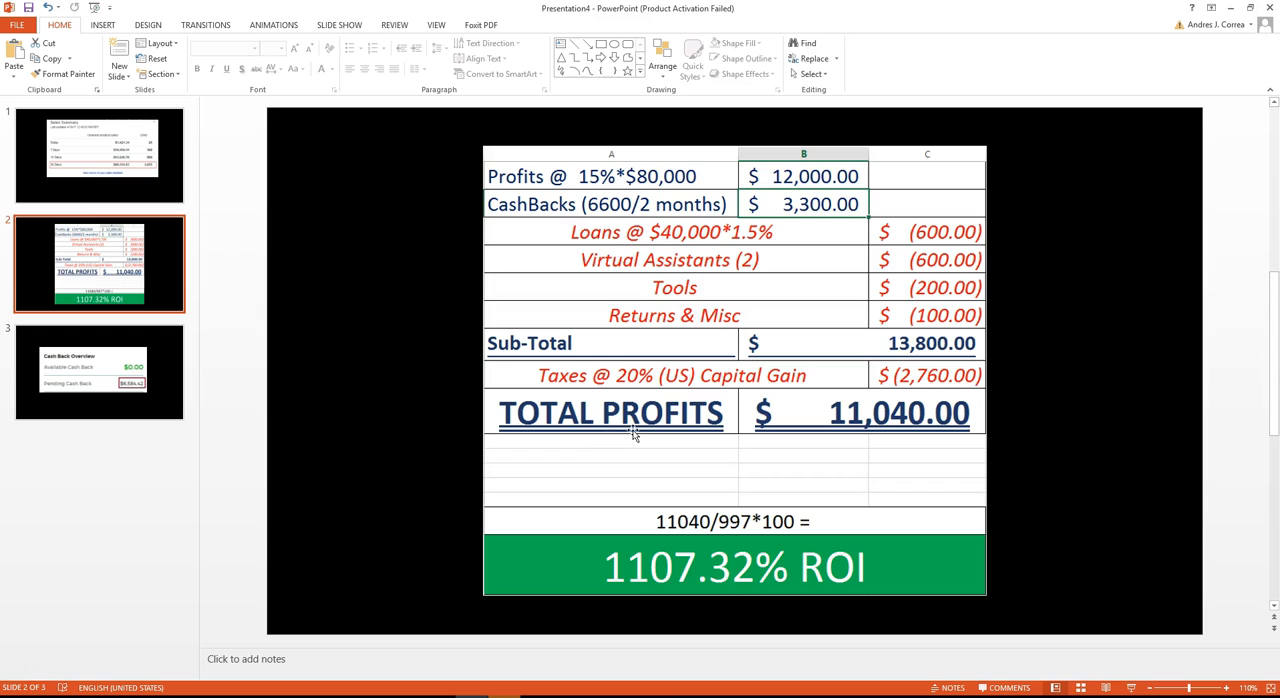
{"action": "mouse_move", "coordinate": [850, 398]}
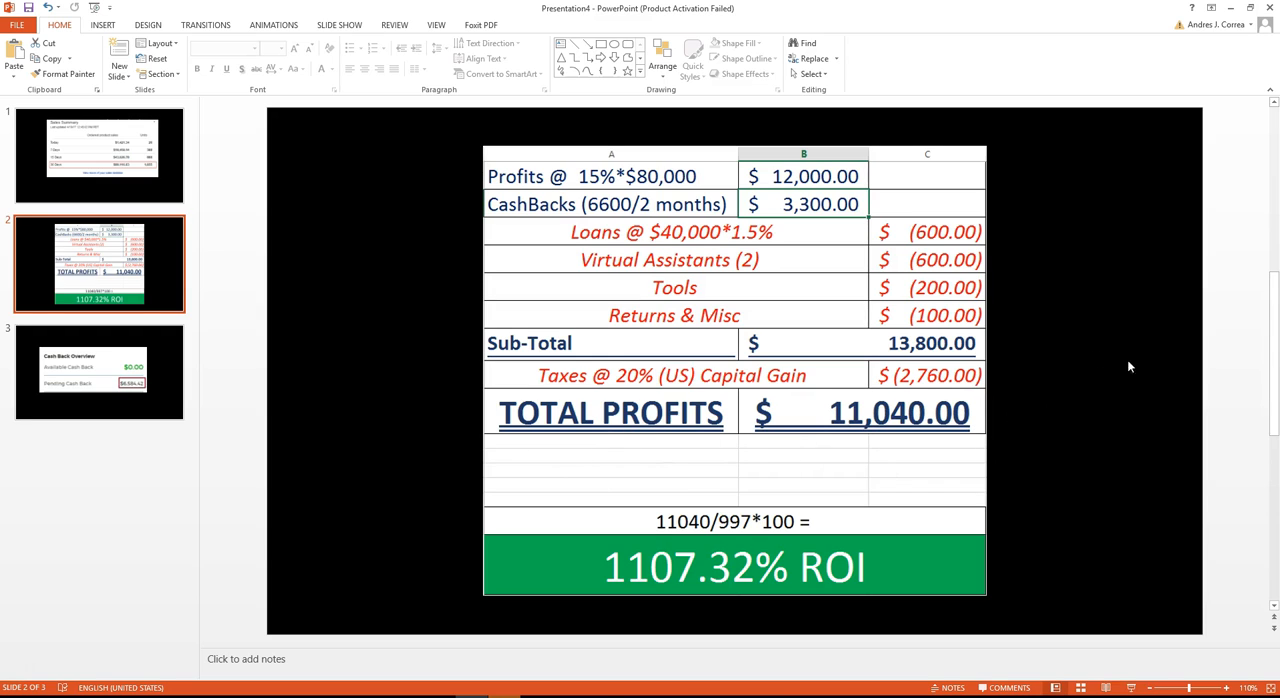
{"action": "mouse_move", "coordinate": [958, 410]}
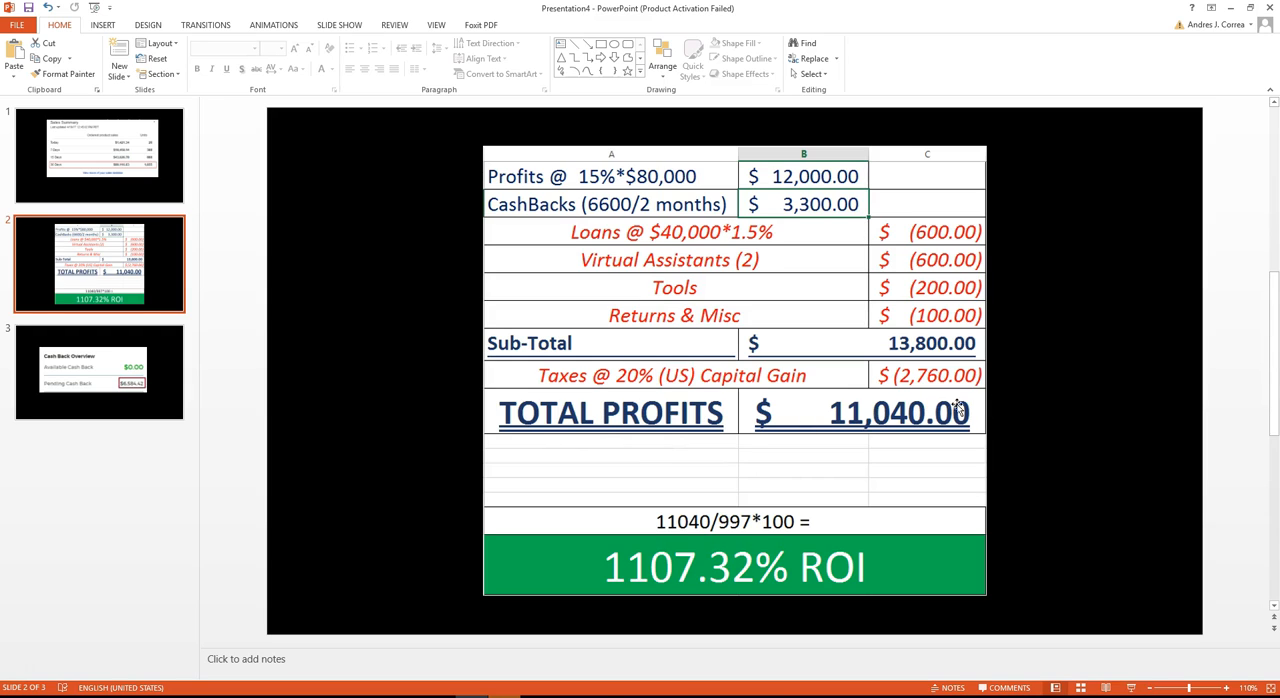
{"action": "mouse_move", "coordinate": [957, 423]}
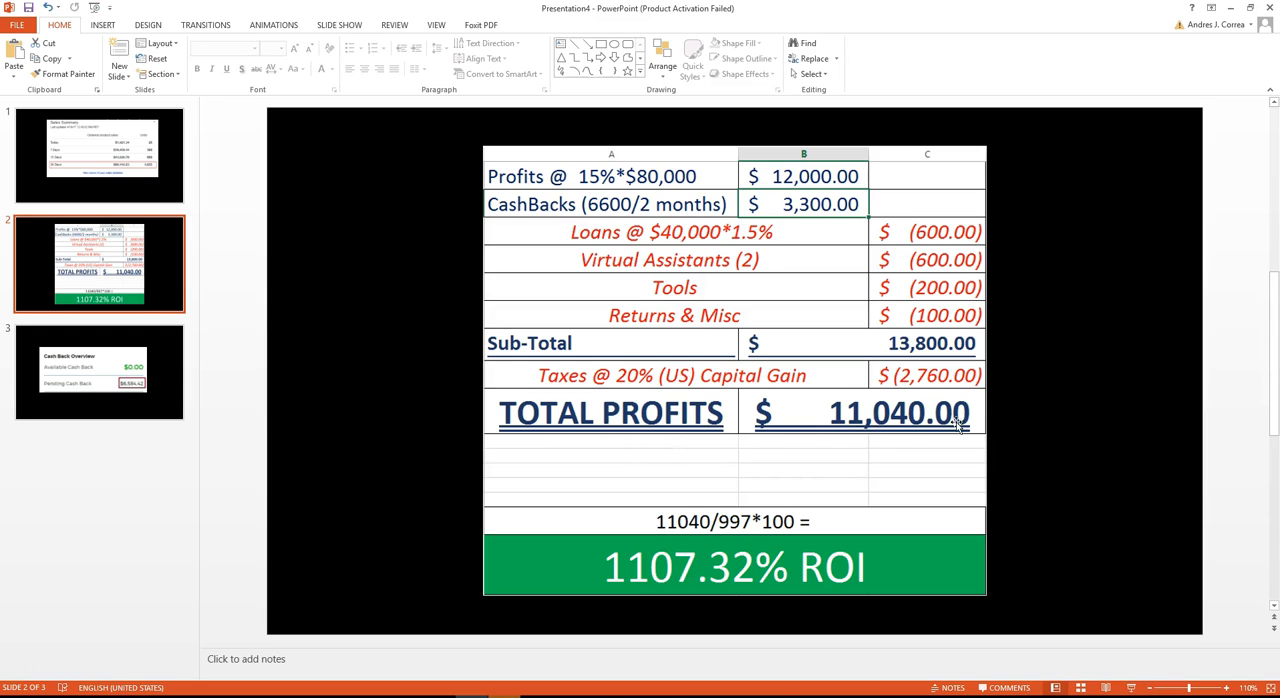
{"action": "mouse_move", "coordinate": [925, 521]}
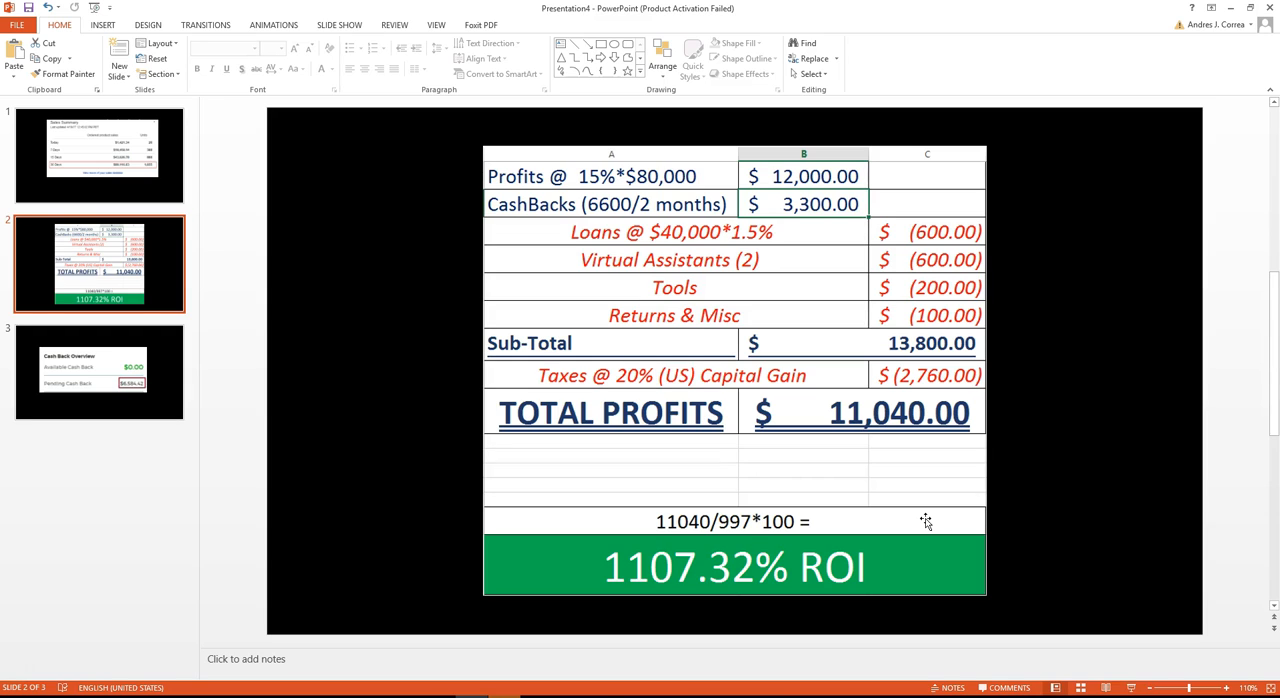
{"action": "mouse_move", "coordinate": [790, 432]}
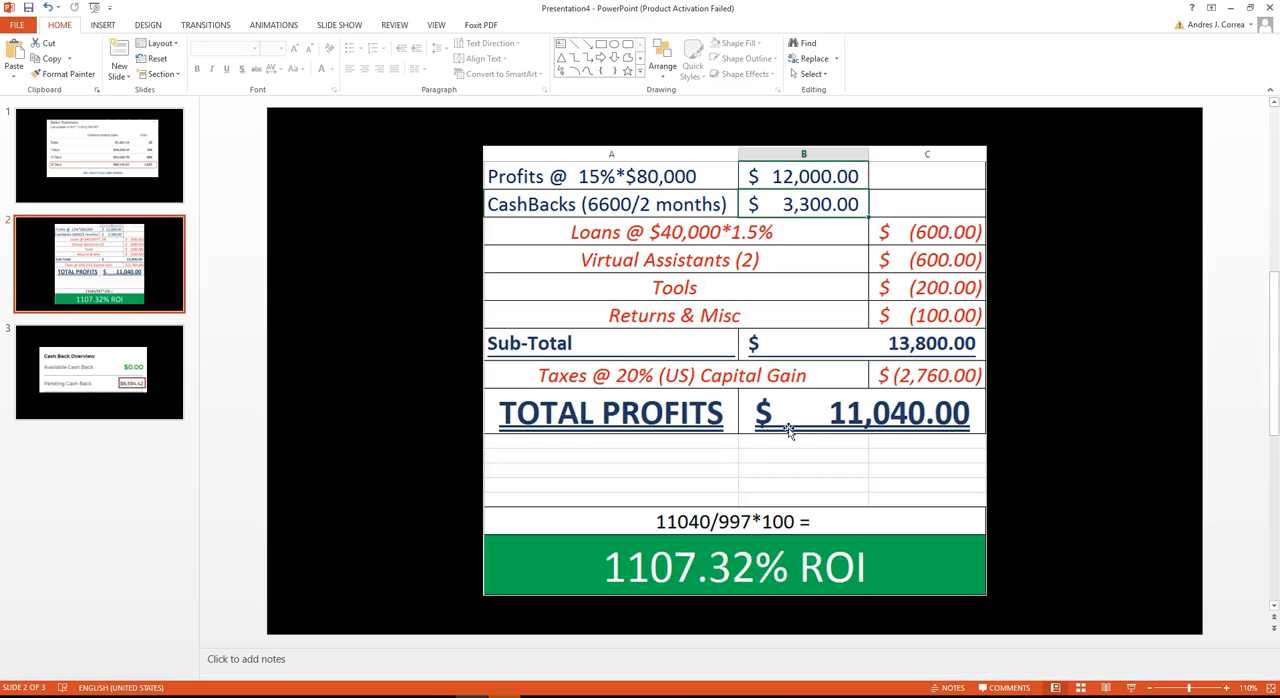
{"action": "mouse_move", "coordinate": [748, 554]}
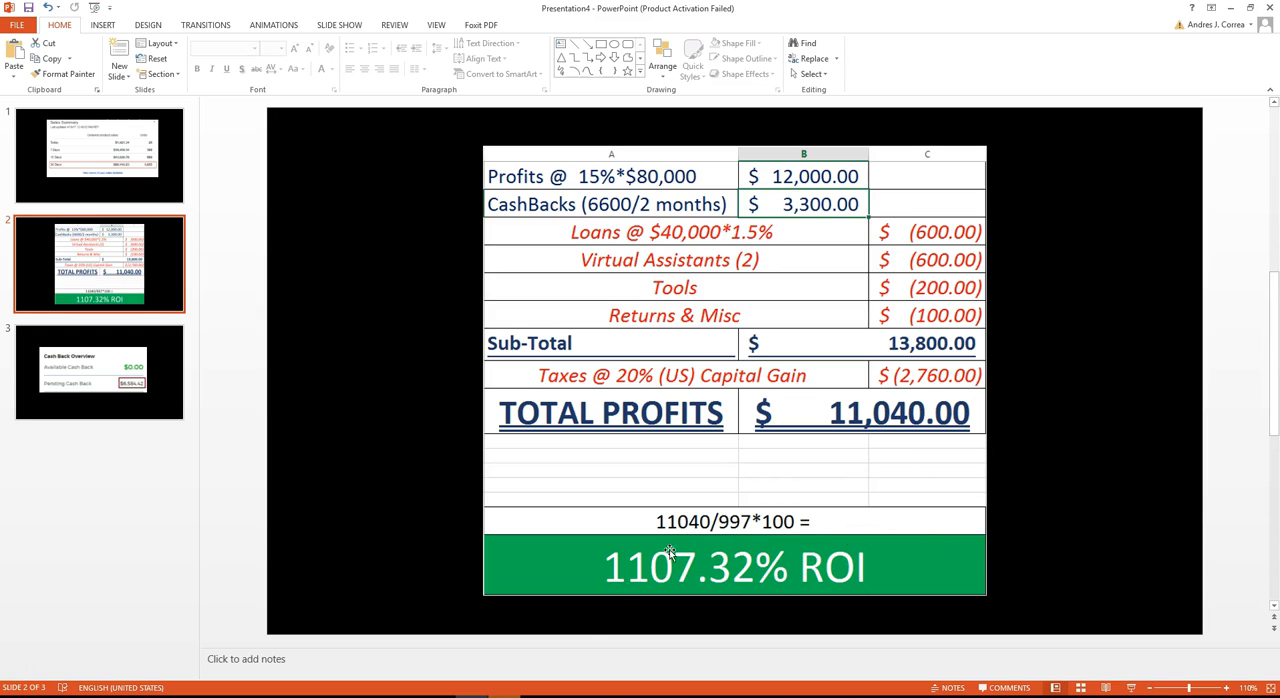
{"action": "mouse_move", "coordinate": [845, 537]}
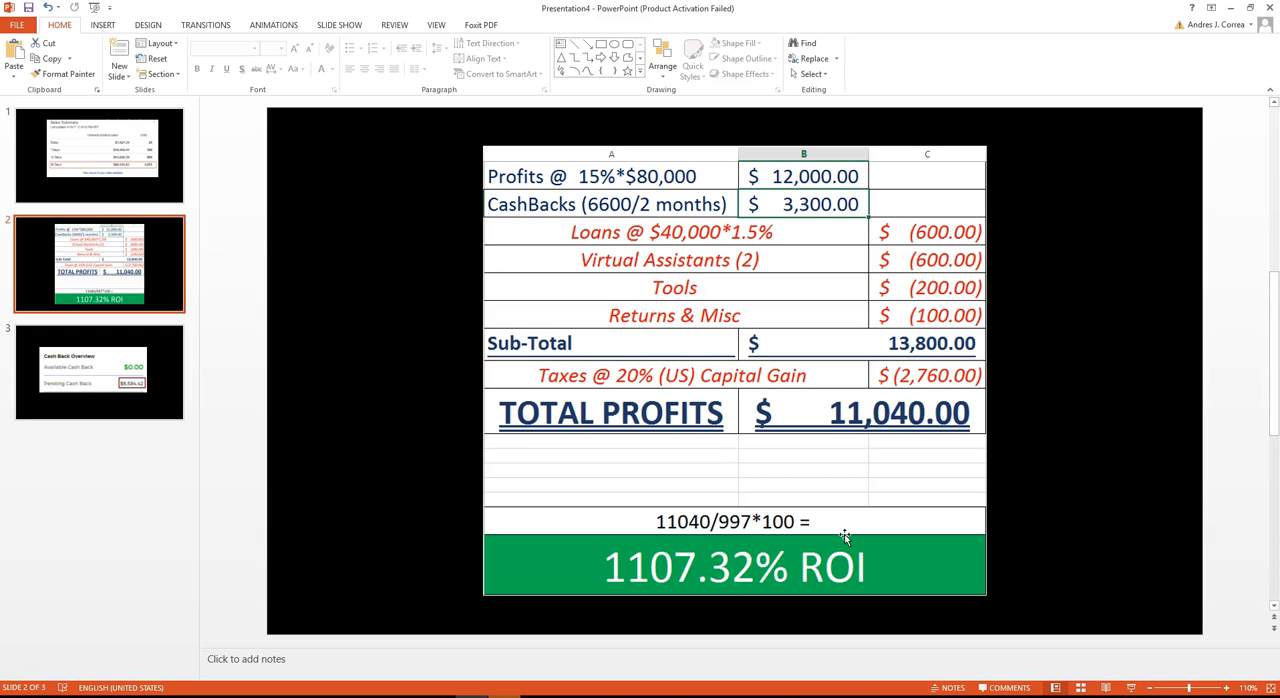
{"action": "mouse_move", "coordinate": [505, 465]}
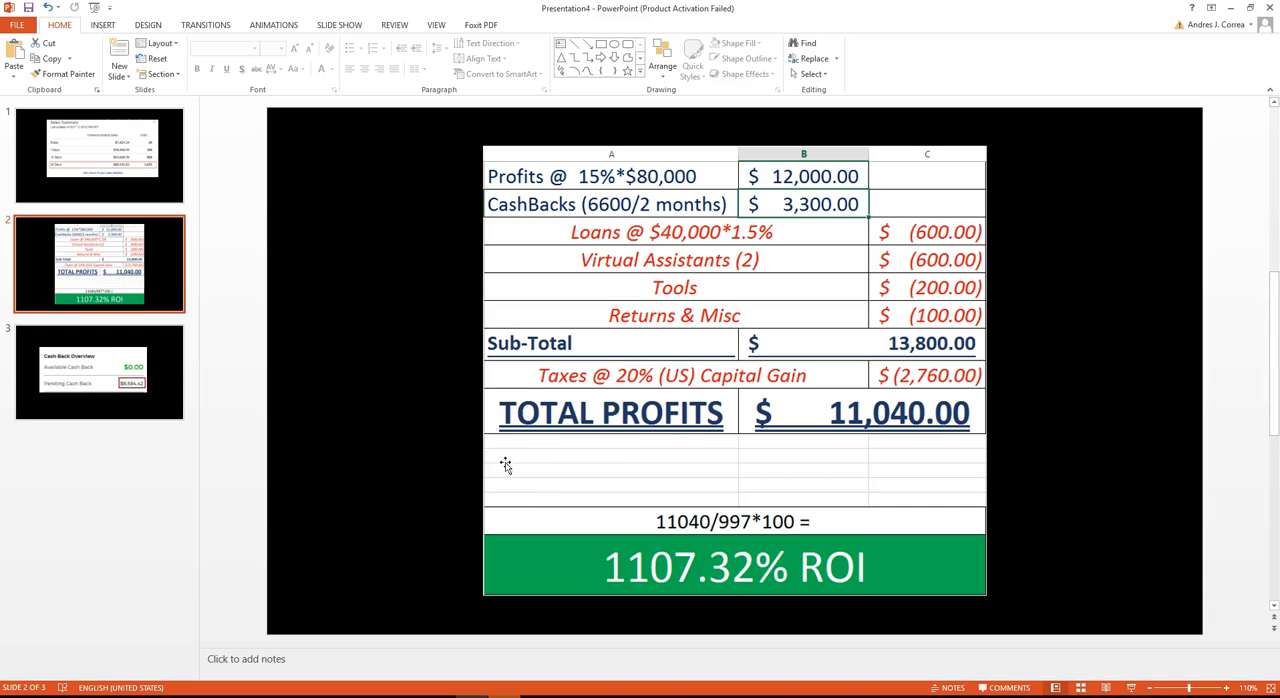